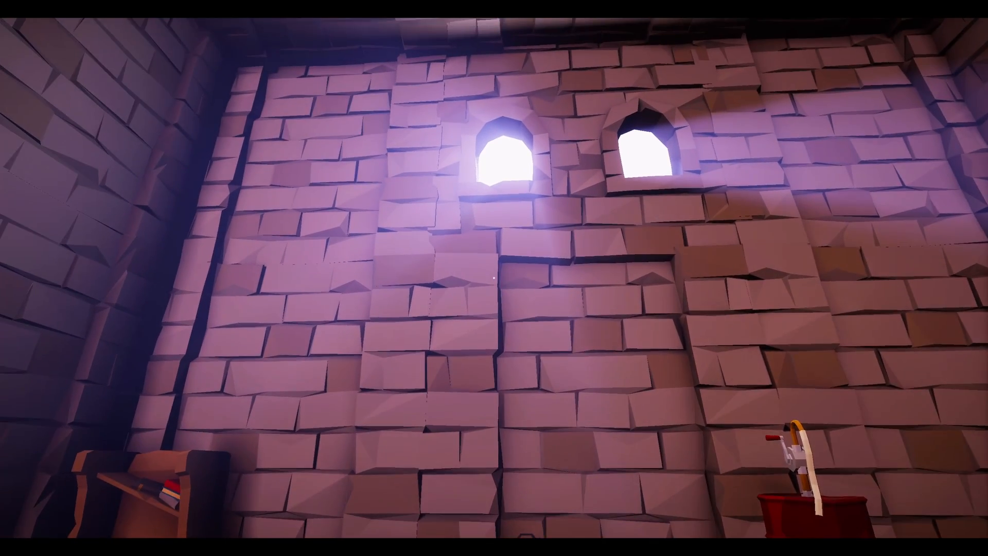
mouse_move(494, 277)
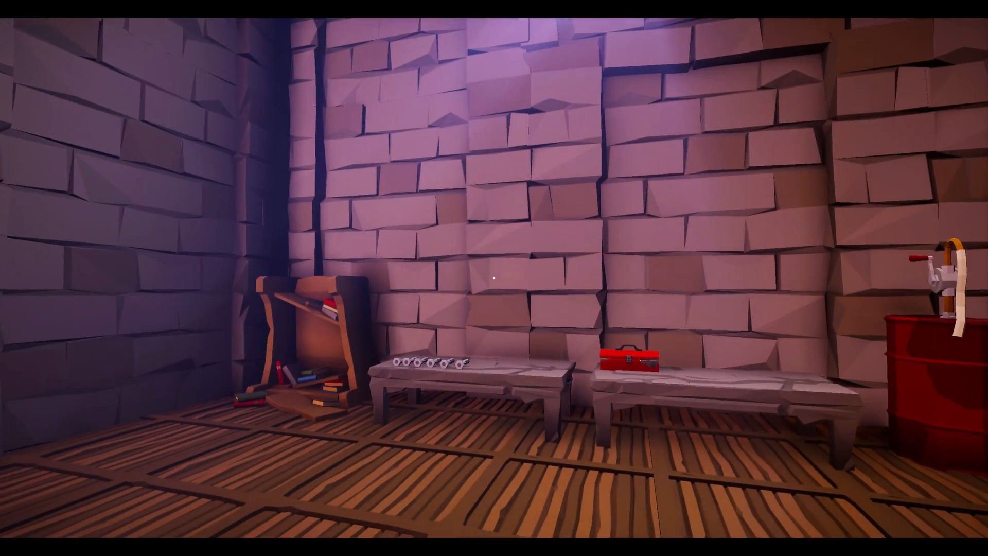
mouse_move(495, 278)
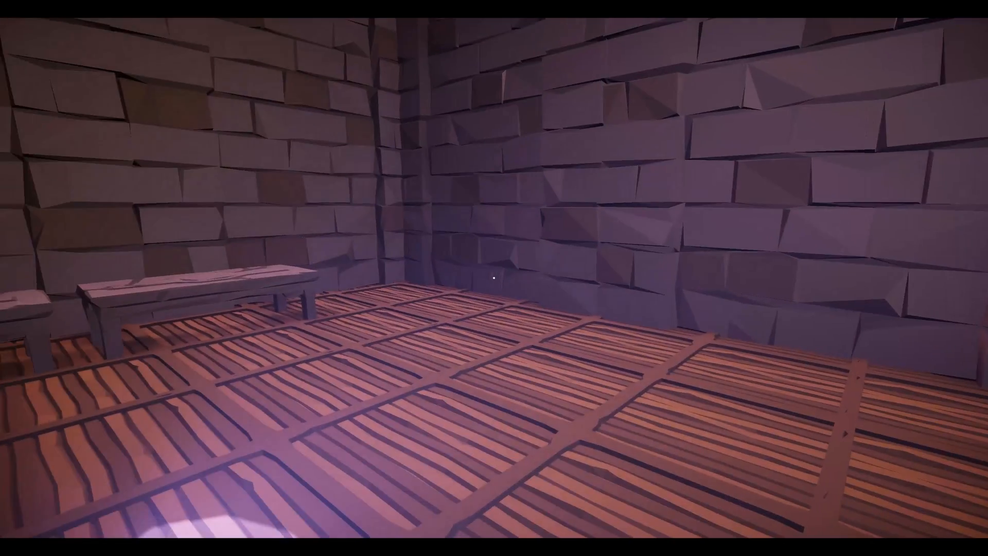
mouse_move(494, 278)
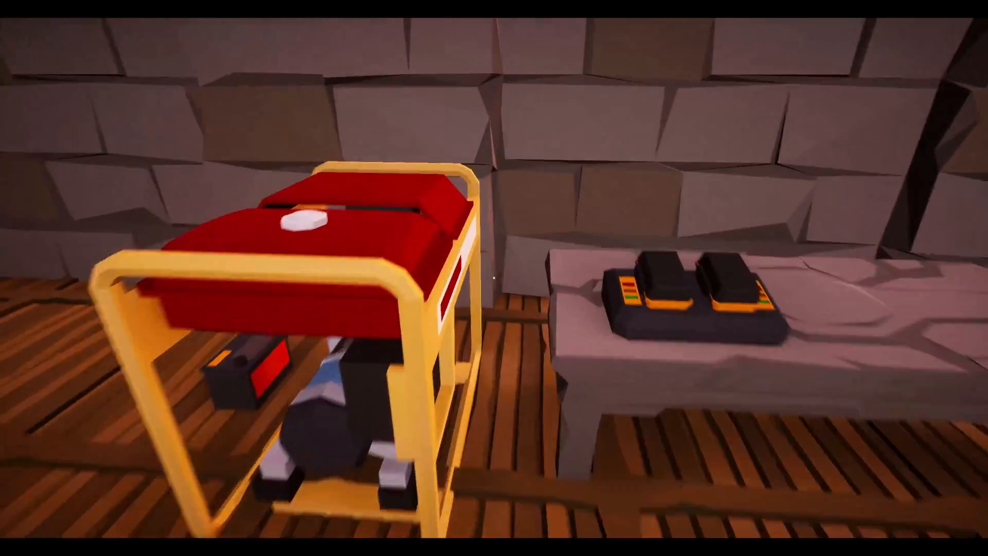
mouse_move(495, 278)
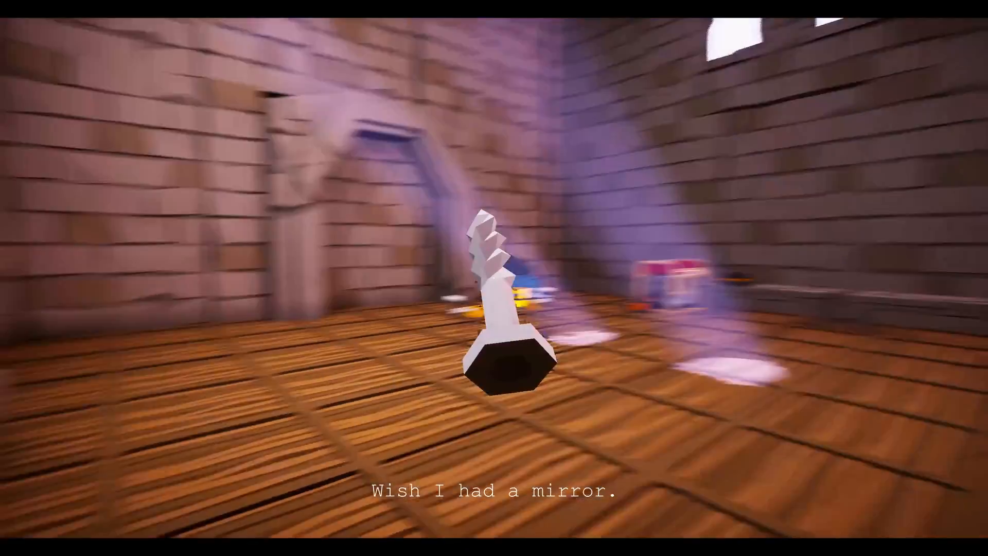
mouse_move(494, 278)
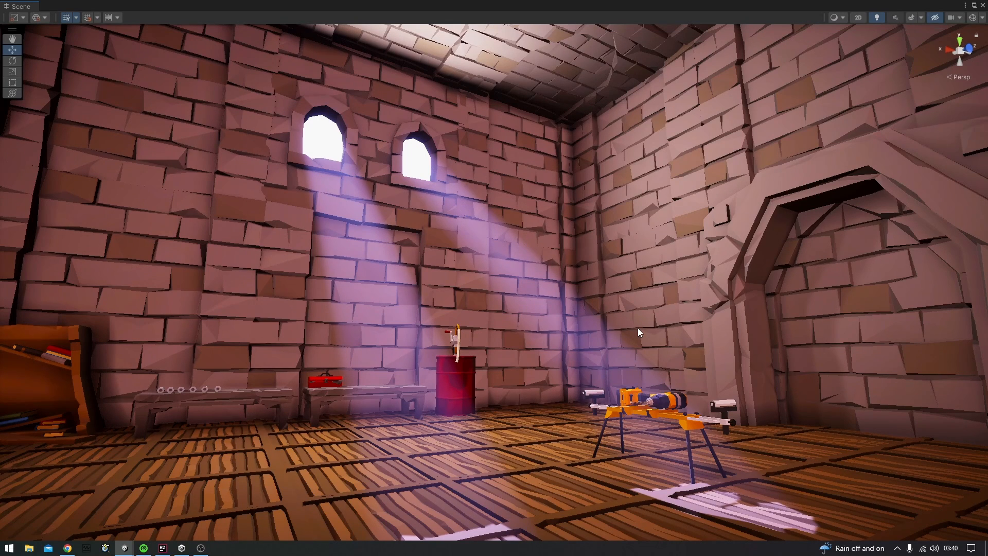
mouse_move(636, 334)
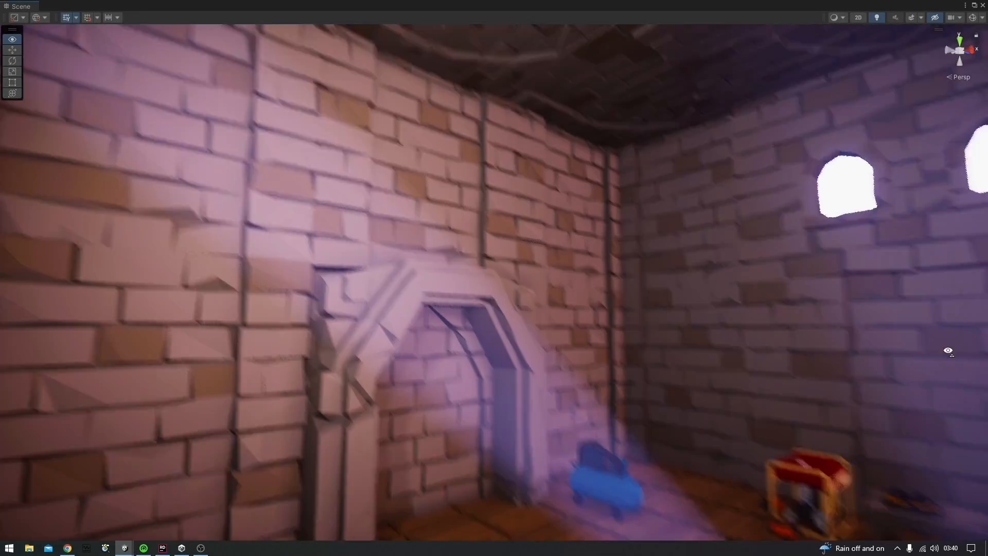
Switch to Rider and show NetworkStore.cs with its NetworkVariable<int> age field.
left_click(162, 548)
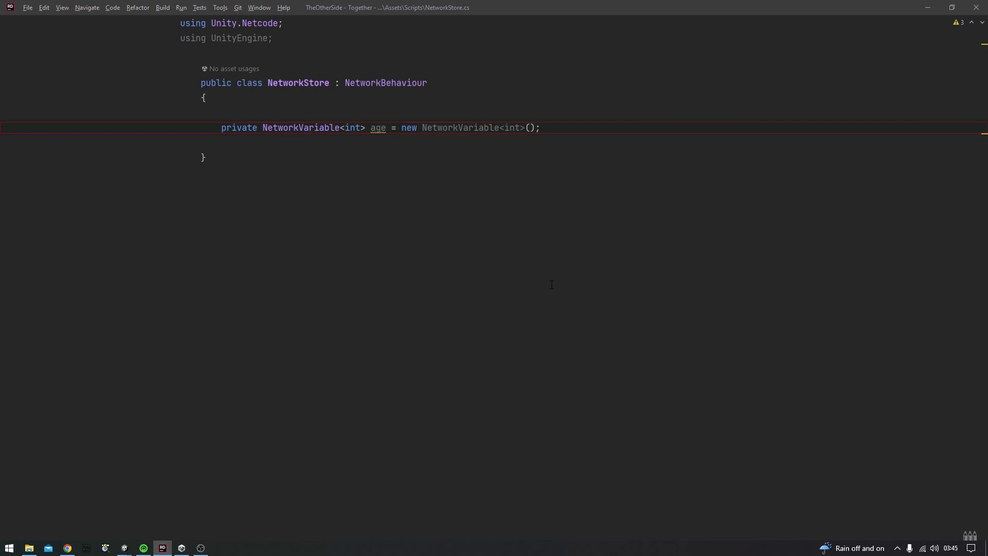
left_click(538, 128)
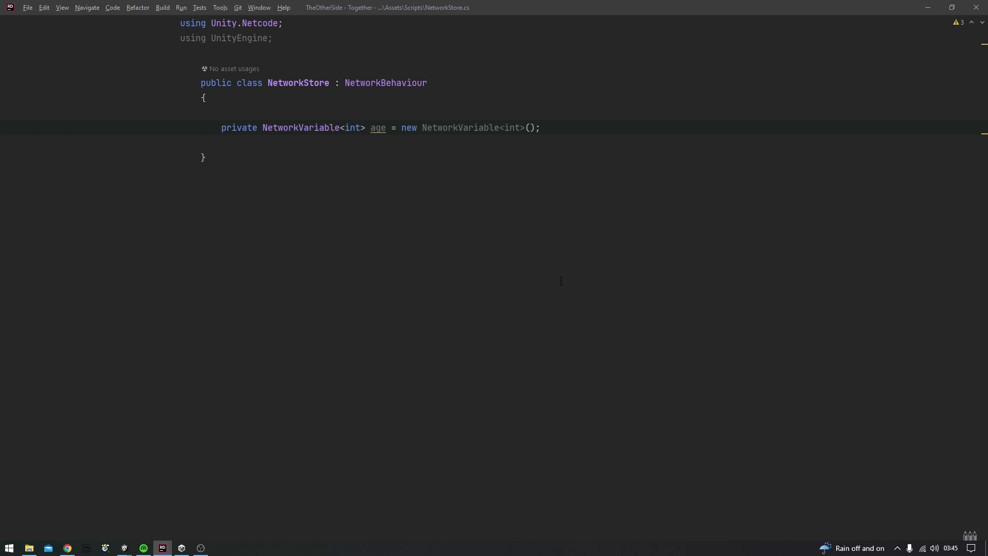
mouse_move(565, 254)
type("NetworkVariableReadPermission.")
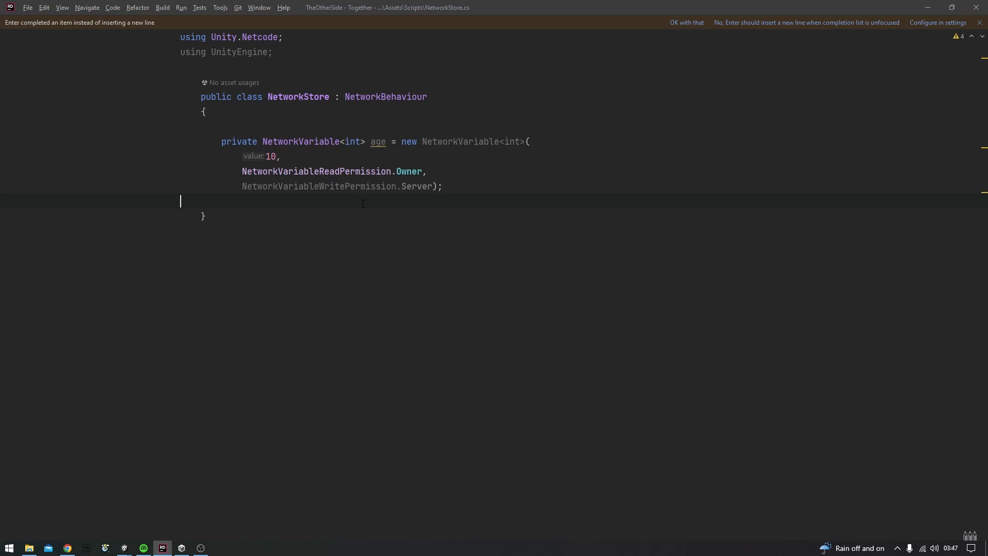
Try Owner read/write permission arguments on age before reverting to a public default constructor.
type("Owner")
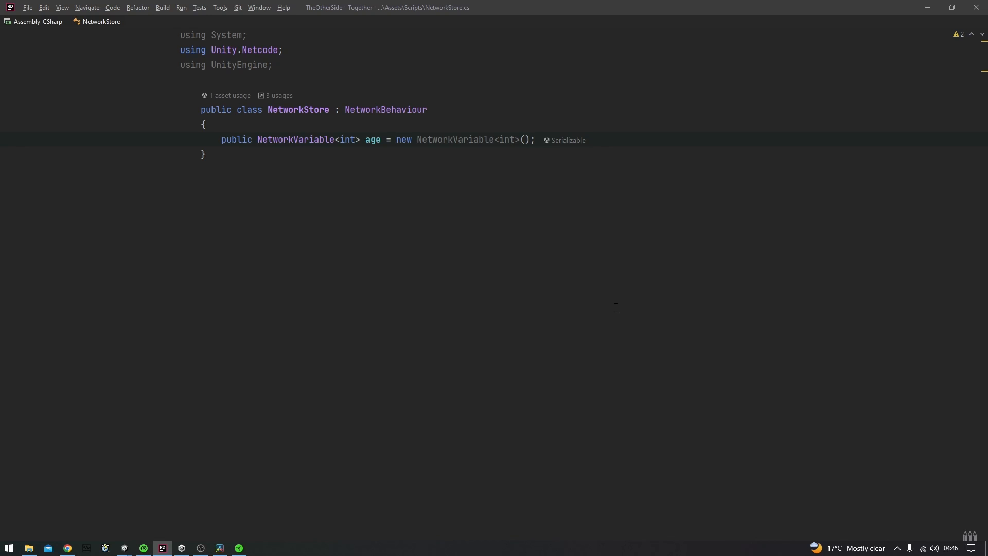
Return to Unity, select NetworkStore in the Hierarchy and widen the Inspector to see age 0.
left_click(535, 139)
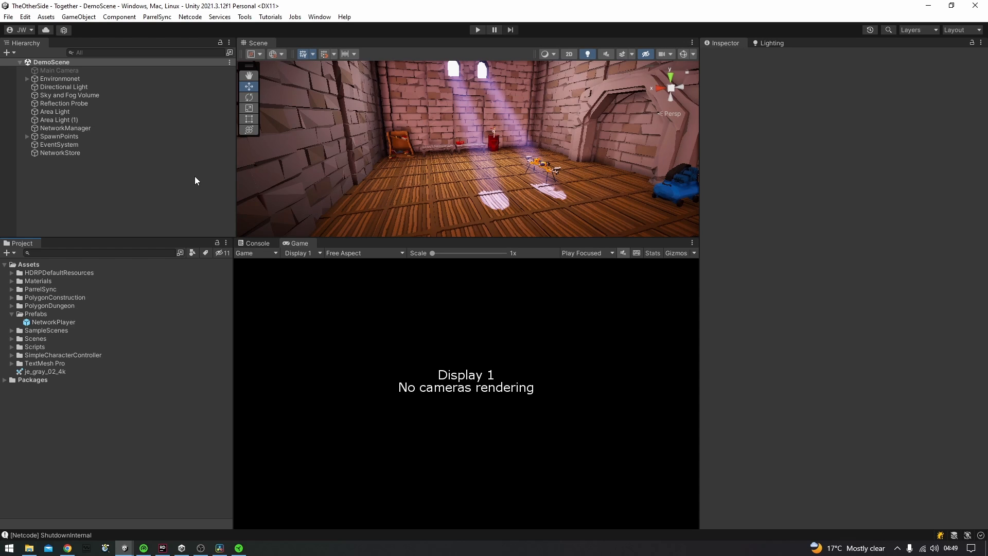
mouse_move(77, 165)
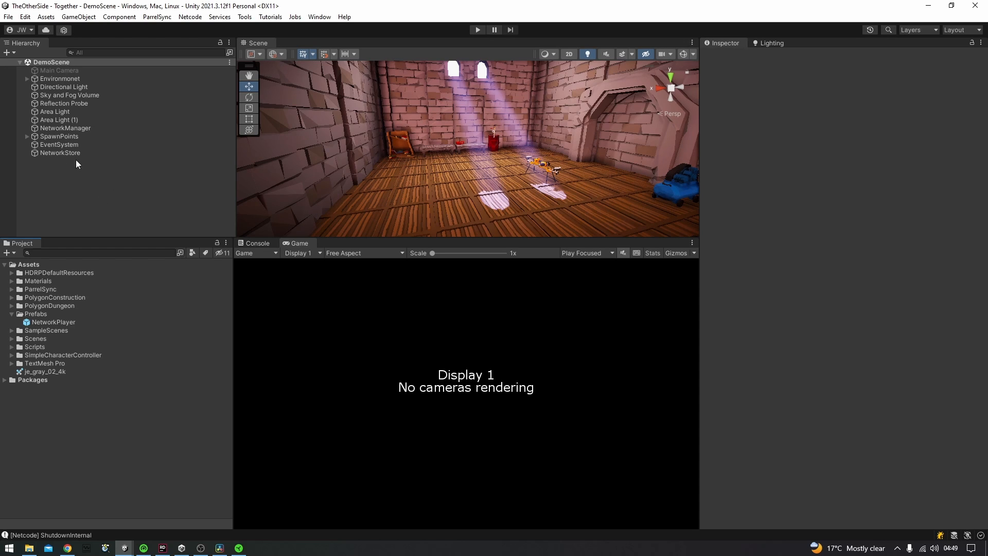
left_click(61, 153)
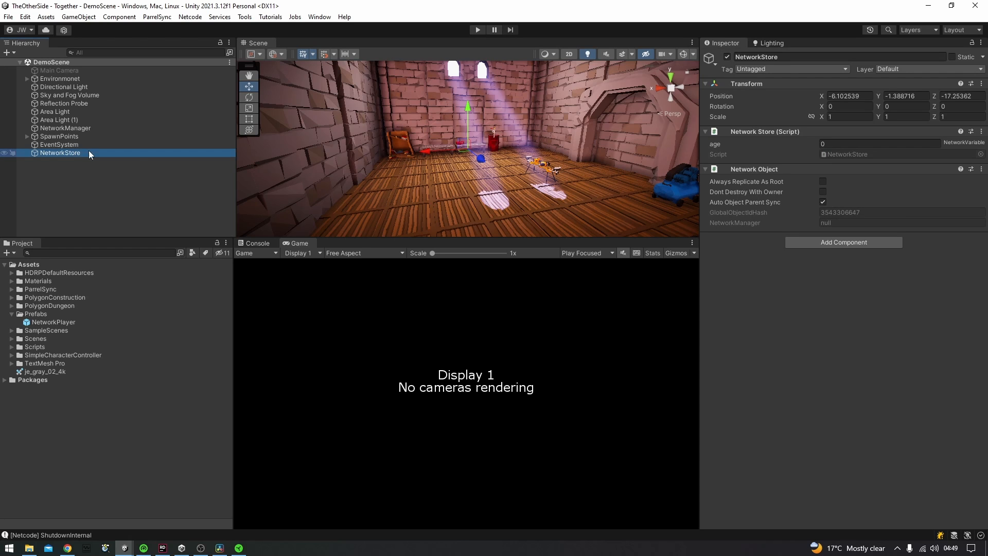
mouse_move(751, 142)
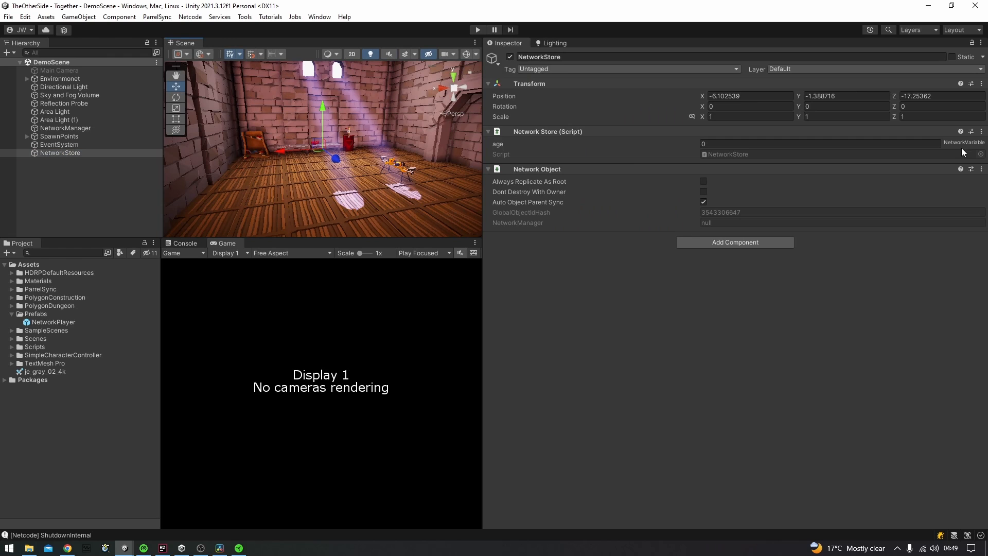
left_click(788, 144)
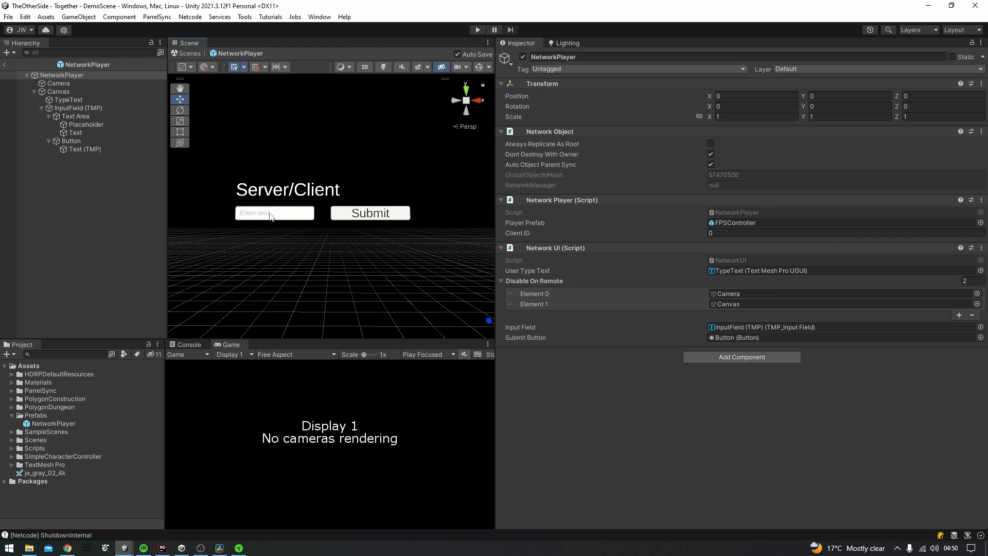
mouse_move(353, 203)
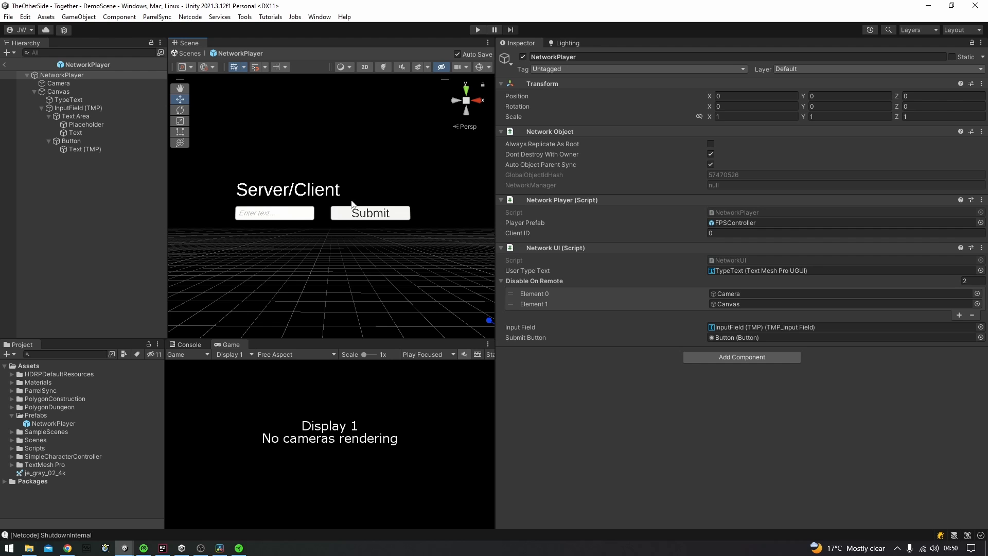
mouse_move(360, 215)
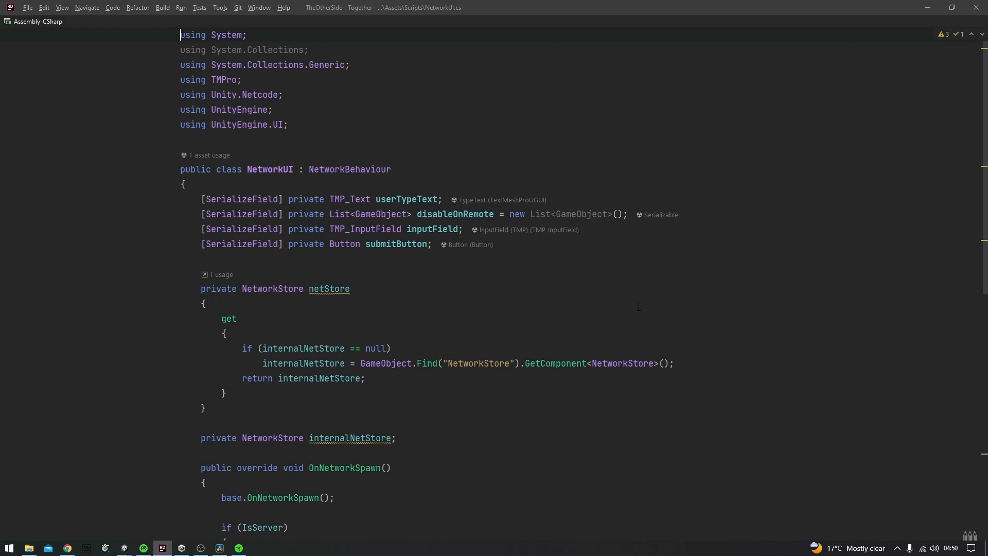
Scroll NetworkUI.cs down to the OnSubmit method that parses input text into age.
scroll("down", 3)
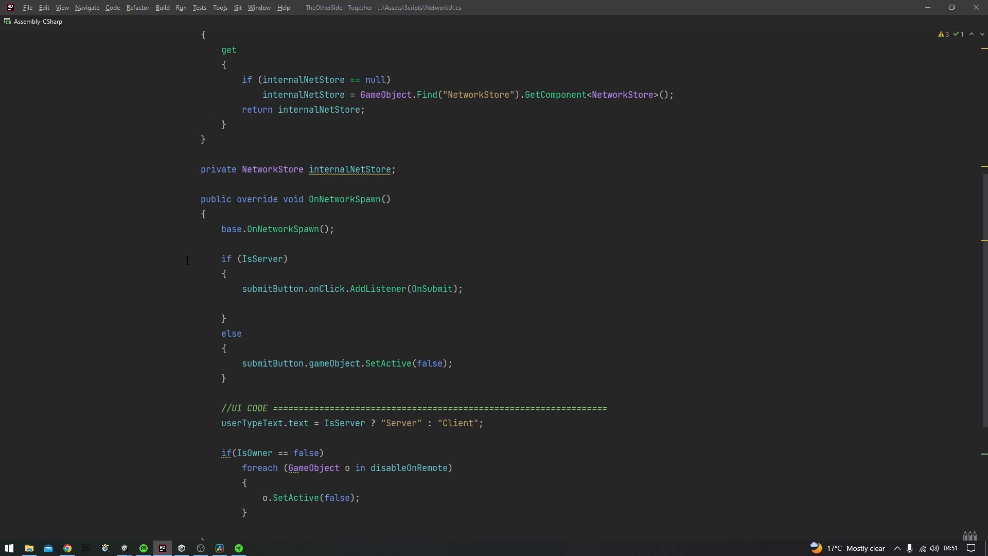
scroll("down", 3)
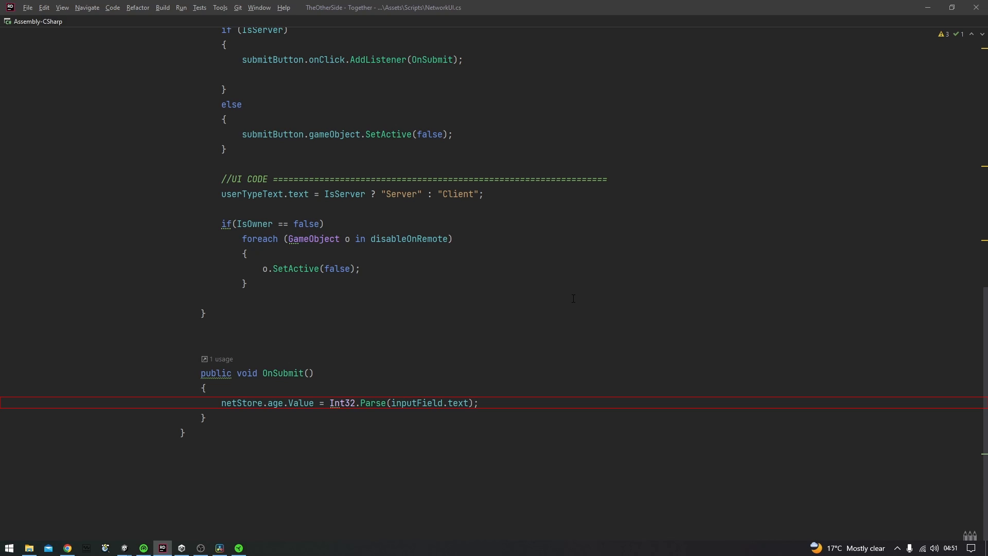
left_click(562, 346)
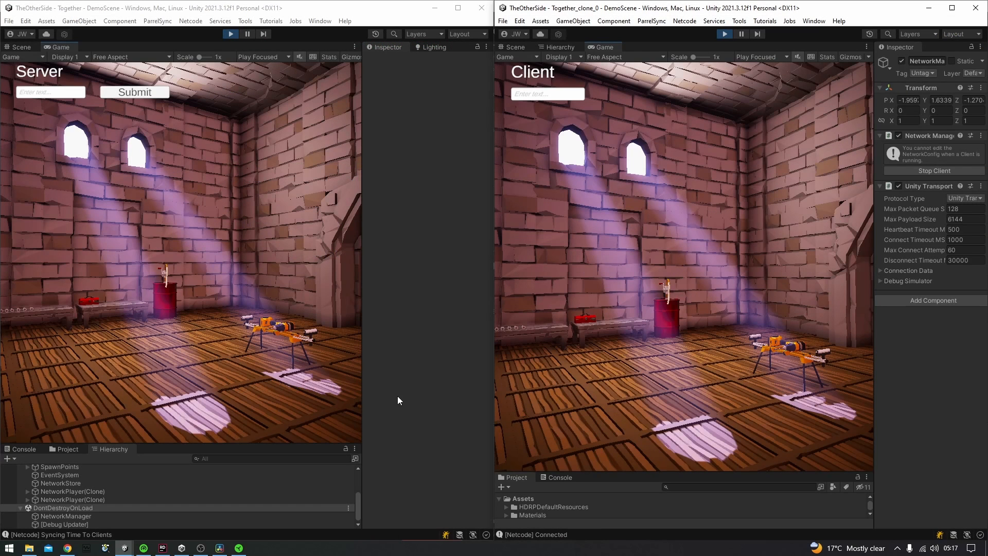
mouse_move(406, 401)
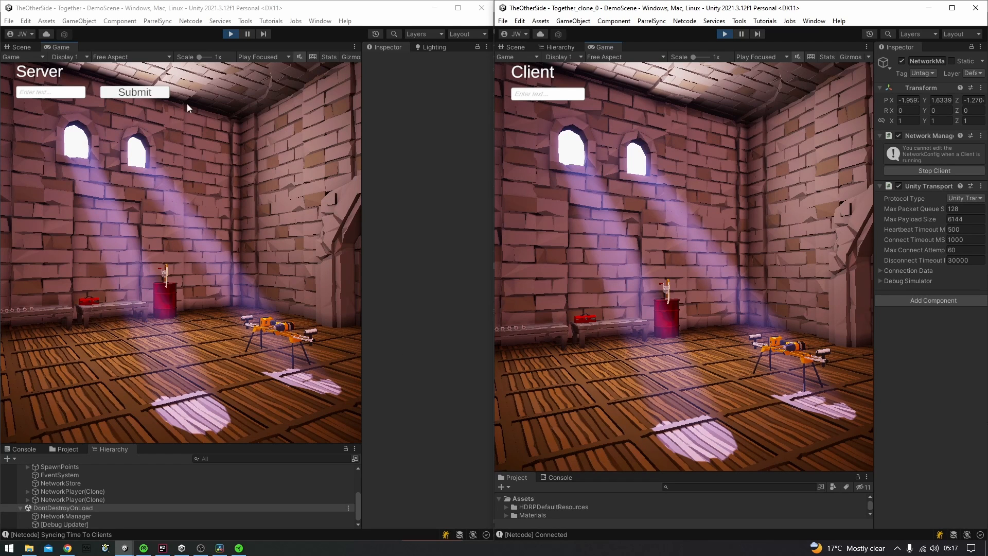
mouse_move(139, 119)
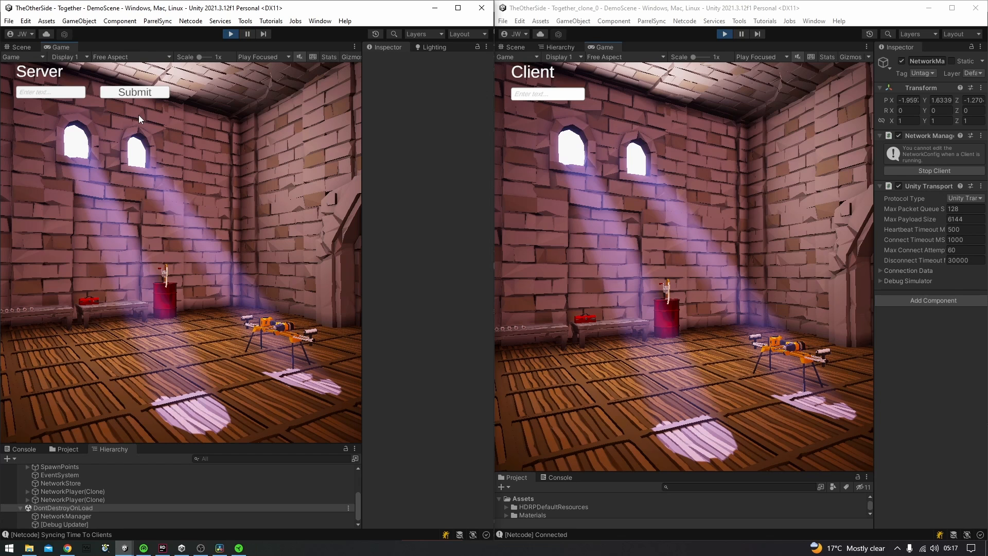
Submit age 10 from the server Game view and check the client's NetworkStore age reads 10.
type("10")
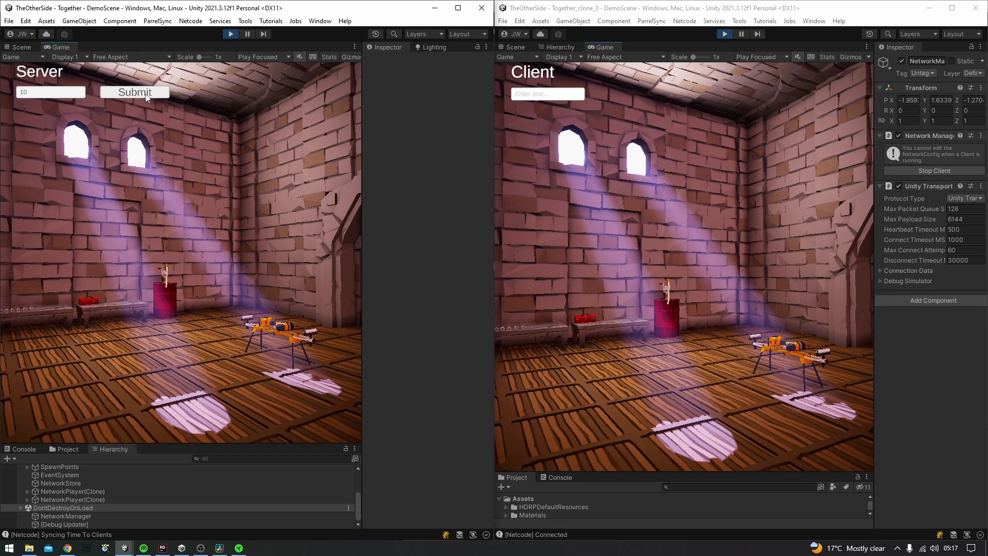
left_click(60, 483)
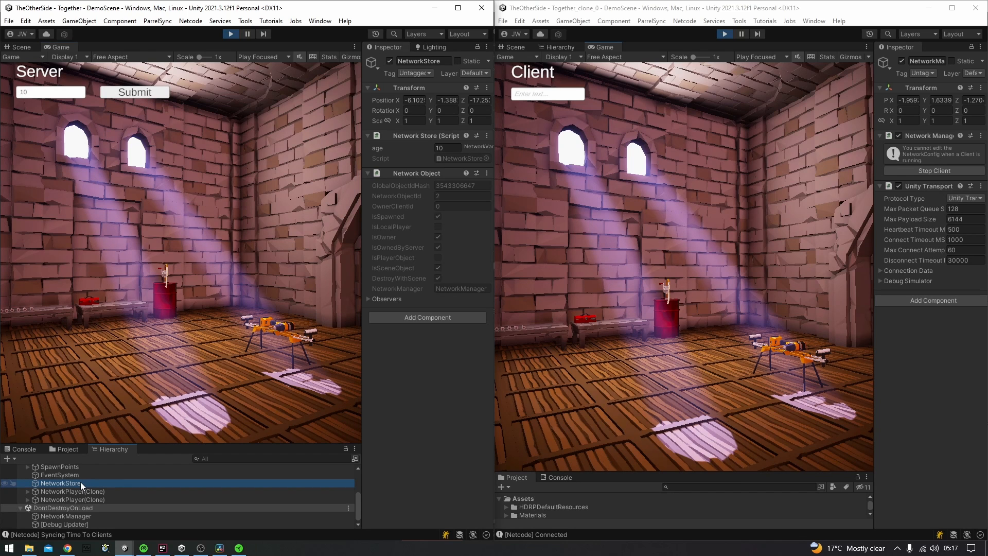
mouse_move(404, 189)
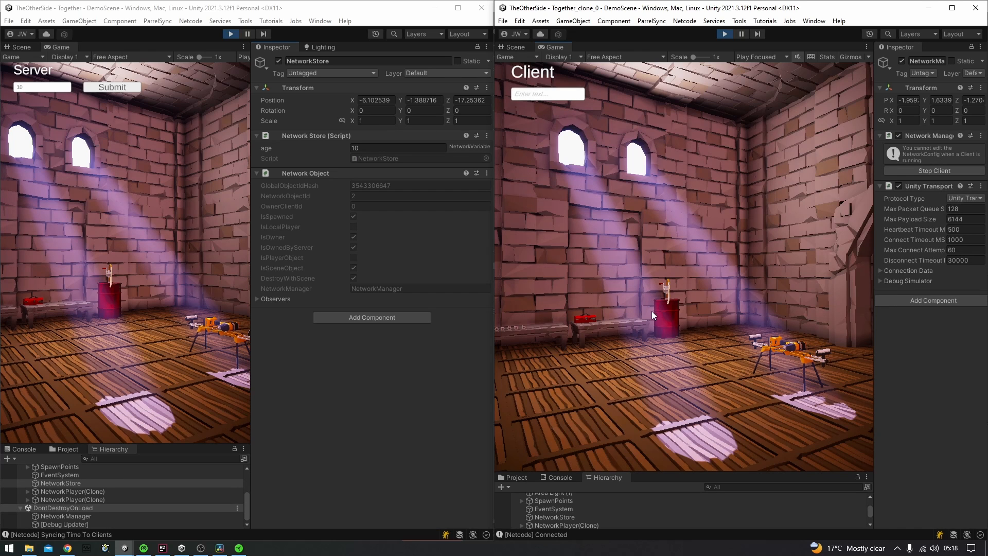
left_click(554, 517)
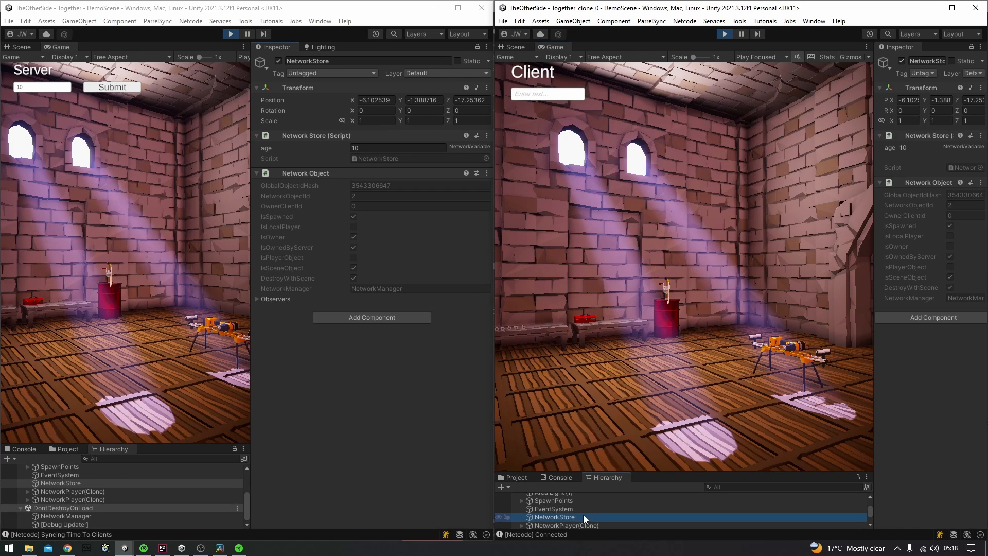
mouse_move(875, 236)
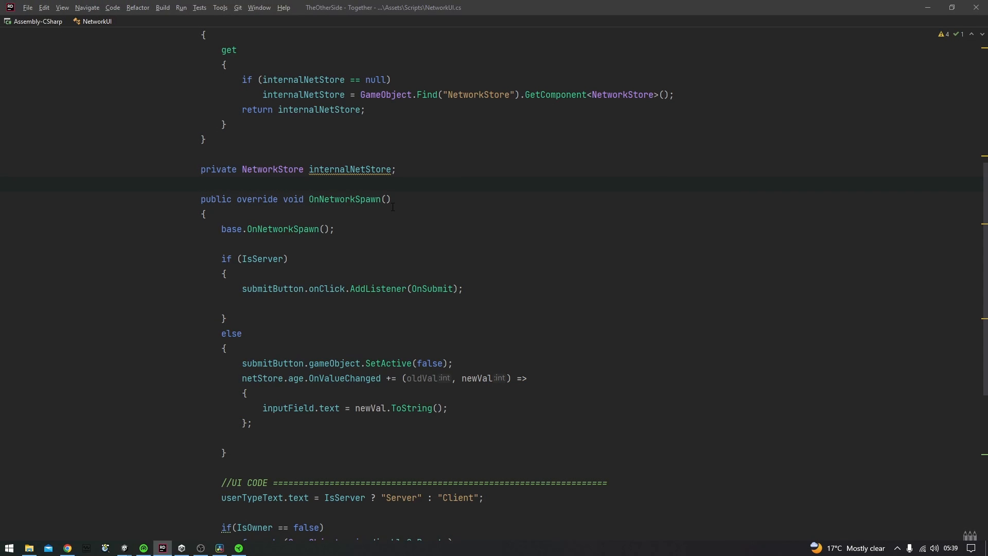
left_click(201, 185)
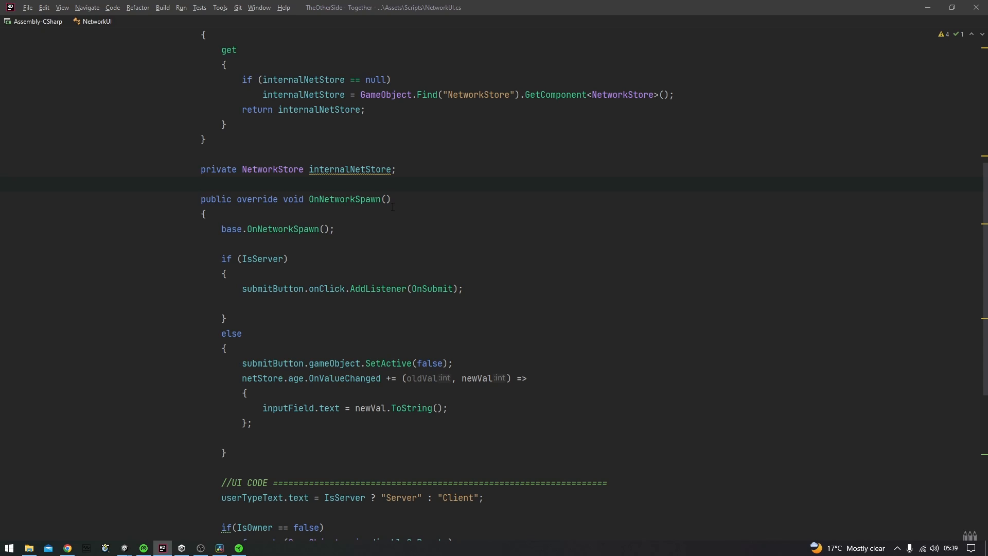
left_click(201, 183)
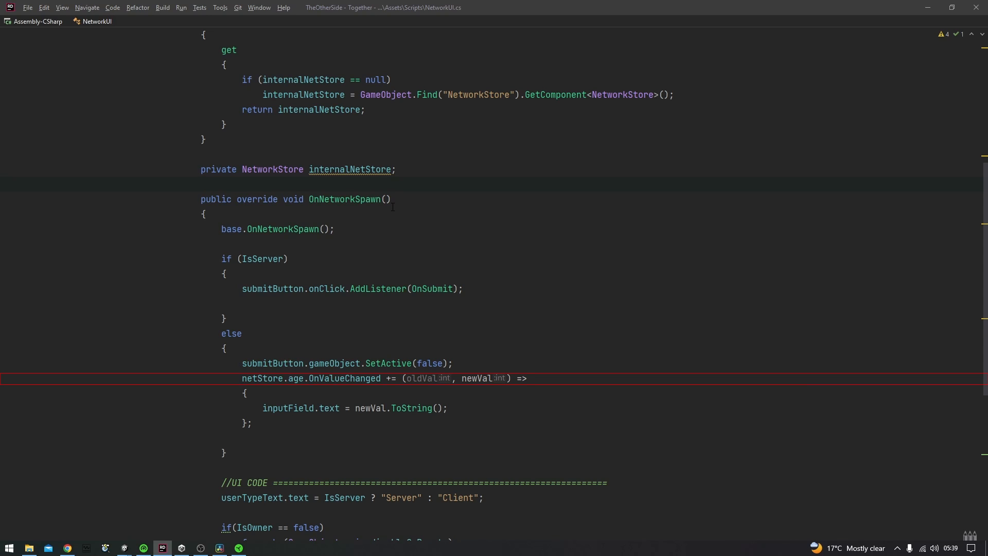
left_click(202, 185)
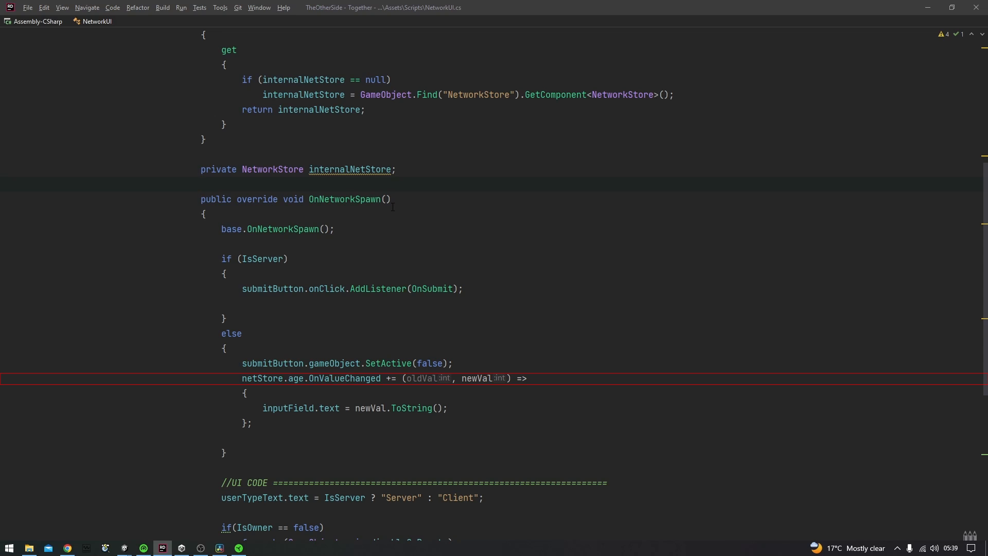
left_click(202, 184)
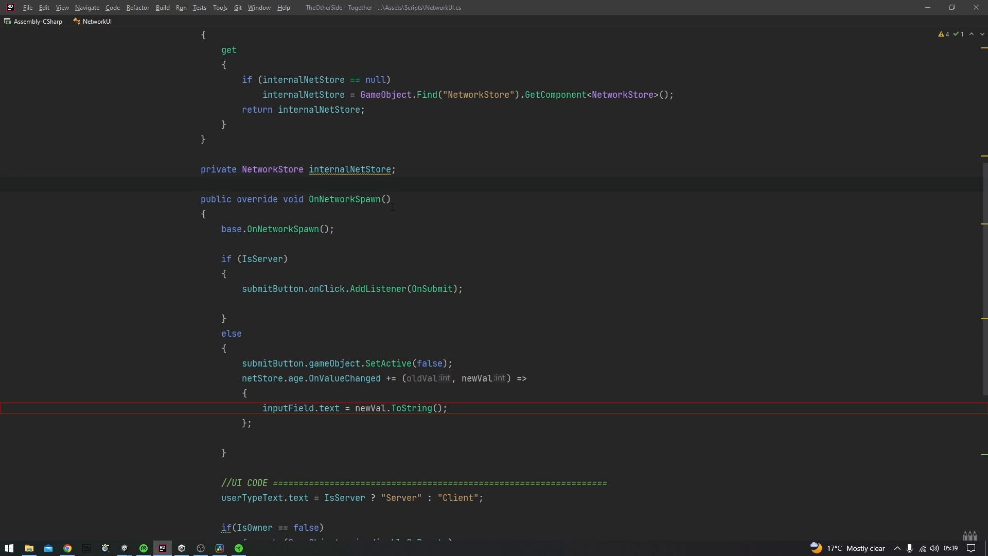
left_click(201, 184)
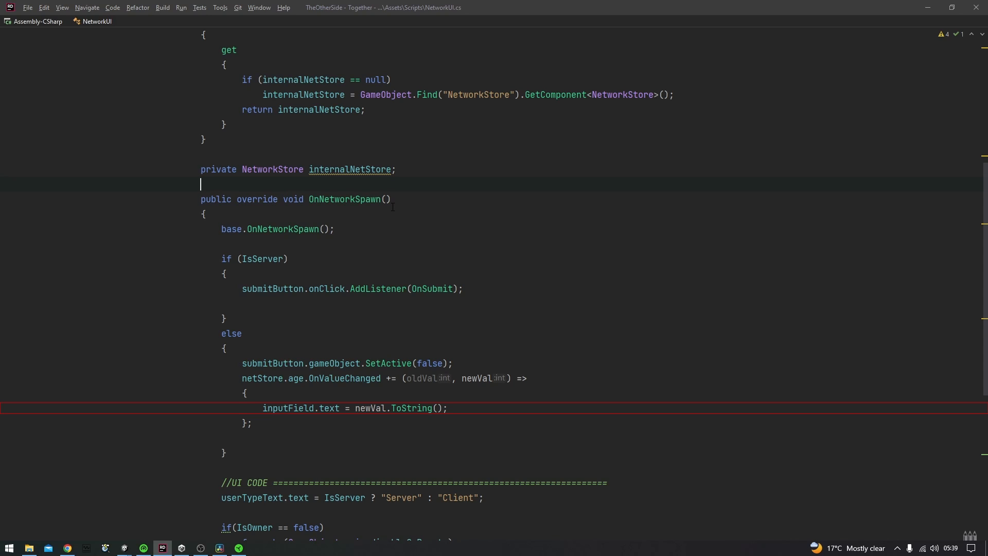
left_click(353, 408)
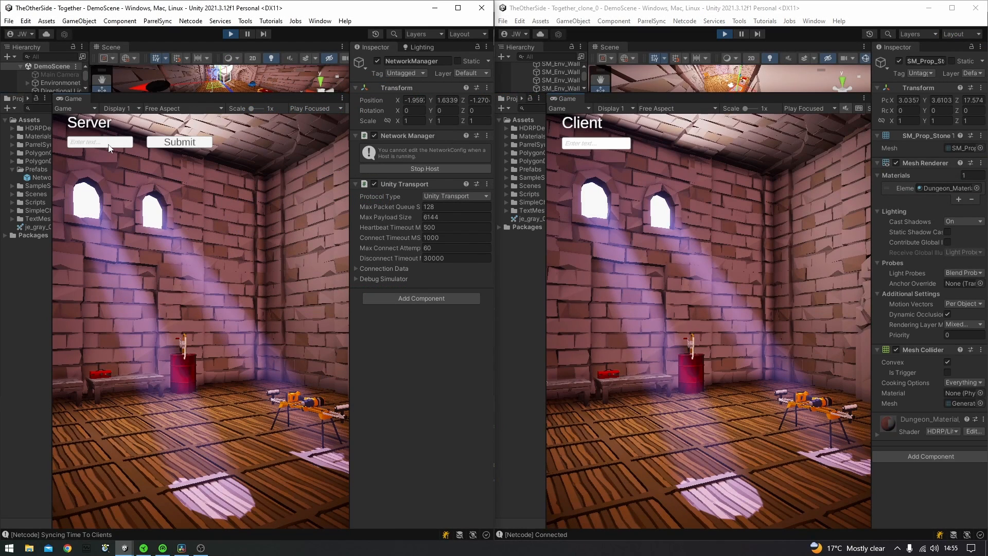
type("10")
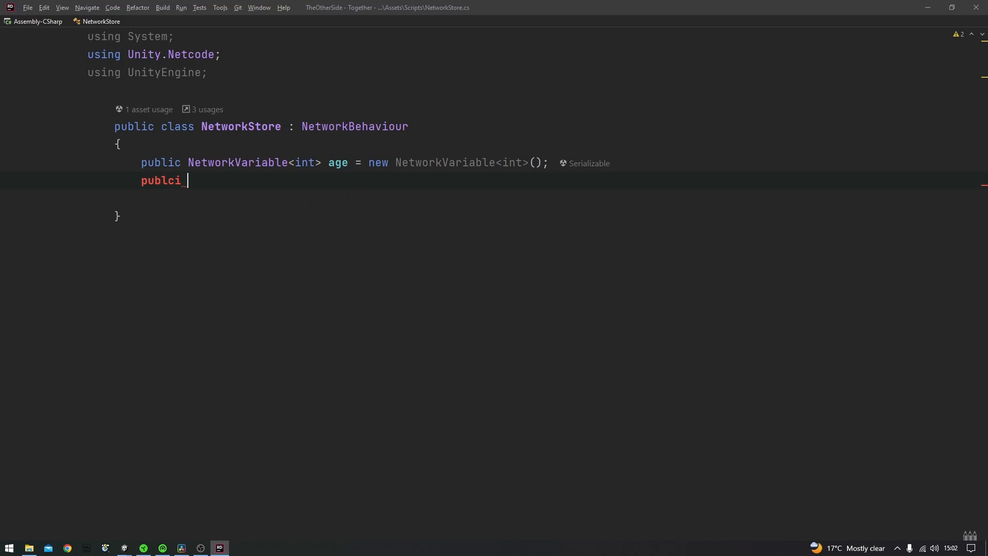
Declare public NetworkVariable<string> username initialized with a new instance.
type("Net")
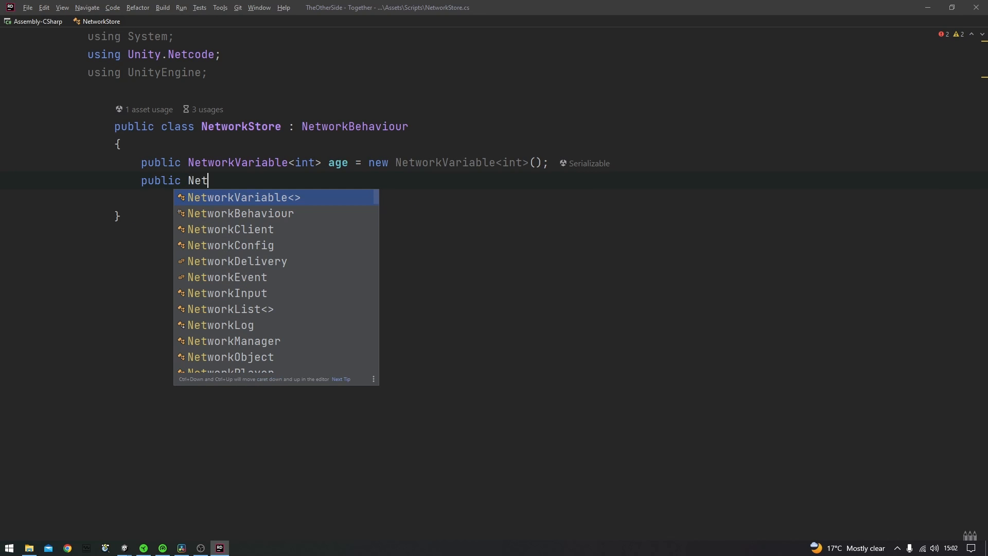
type("wot")
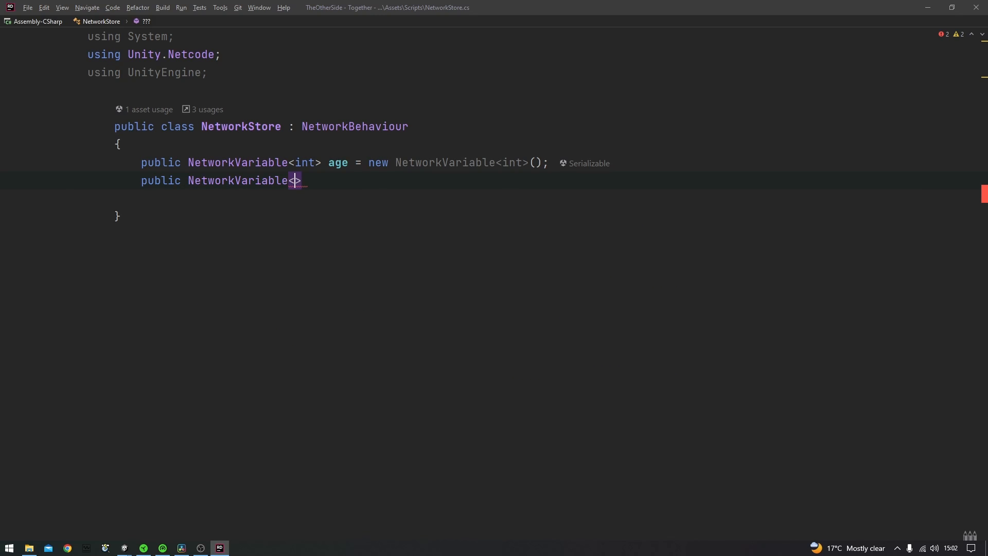
type("string")
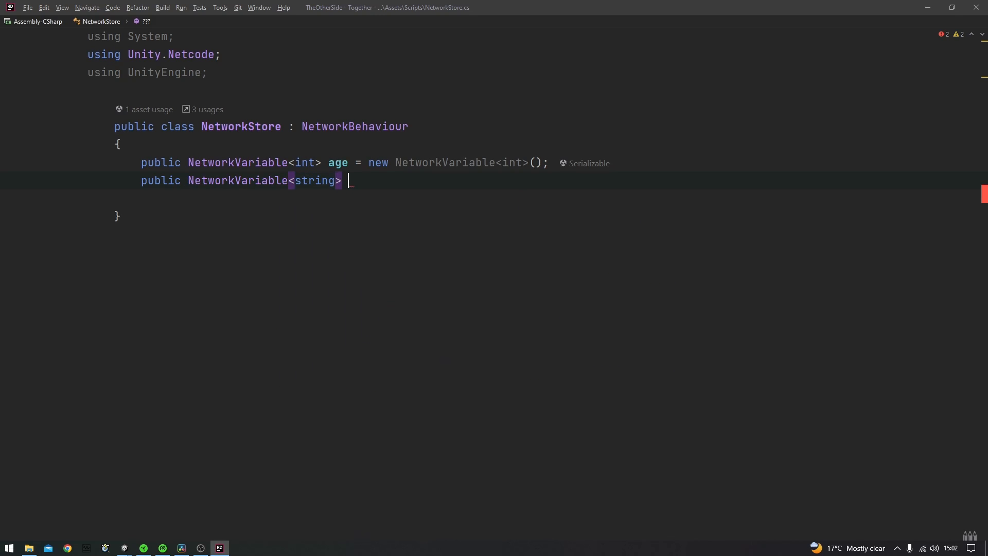
type("username = new NetworkVariable<string>();")
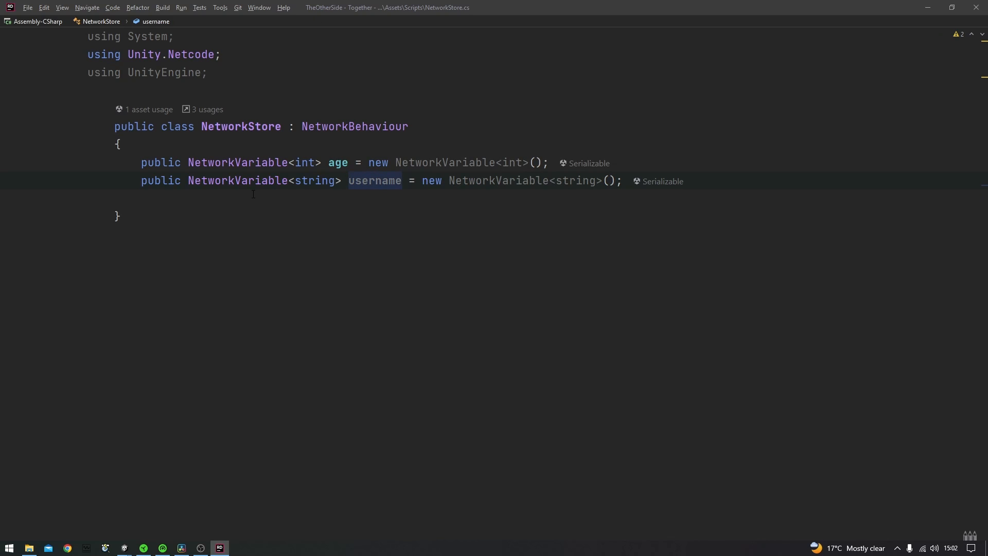
mouse_move(334, 218)
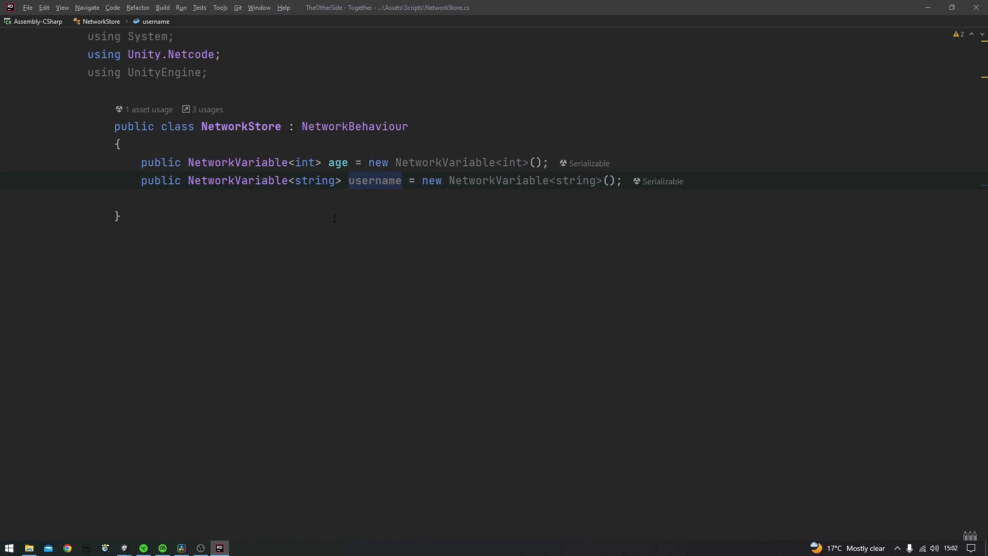
mouse_move(577, 231)
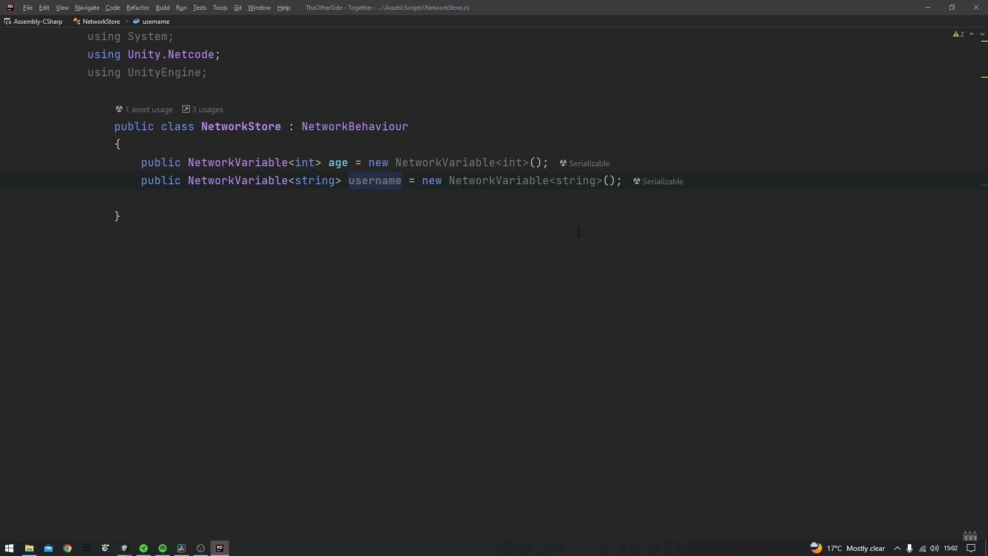
mouse_move(341, 213)
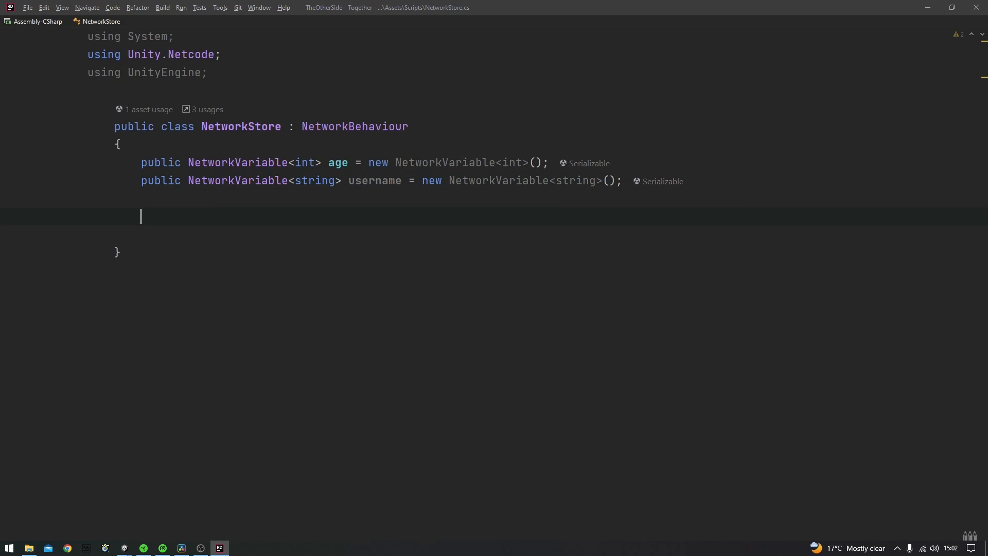
Write a private string name field set to null.
type("s")
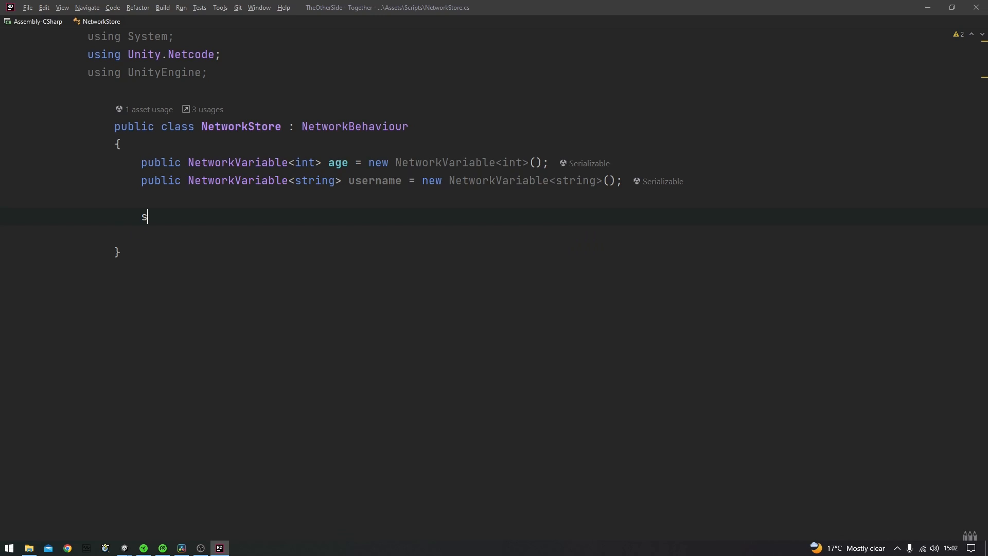
type("tring")
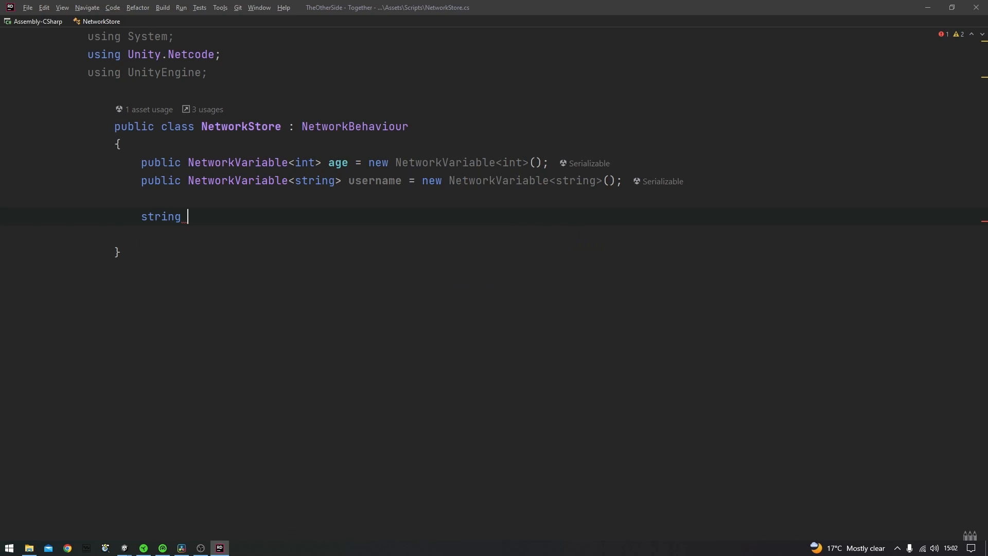
type("name = null;")
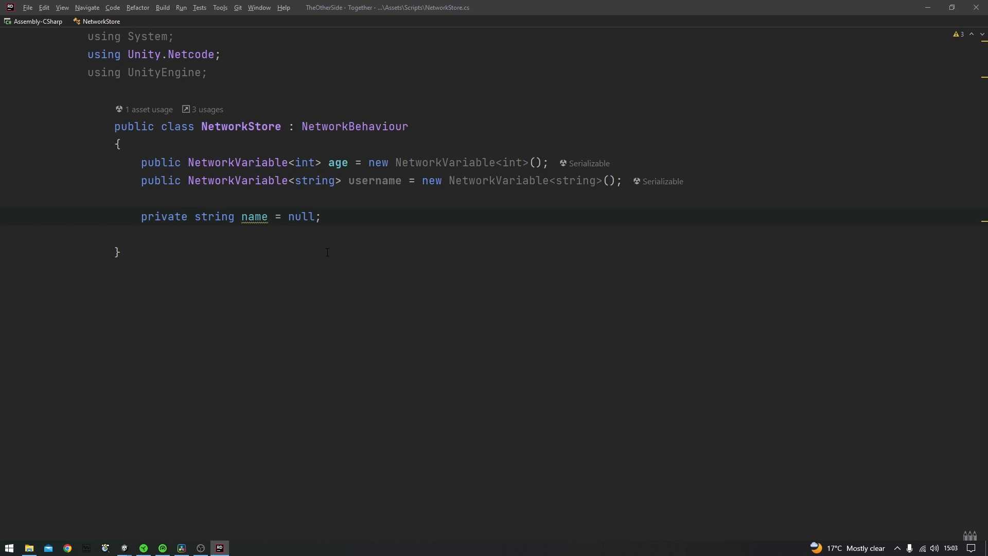
mouse_move(343, 277)
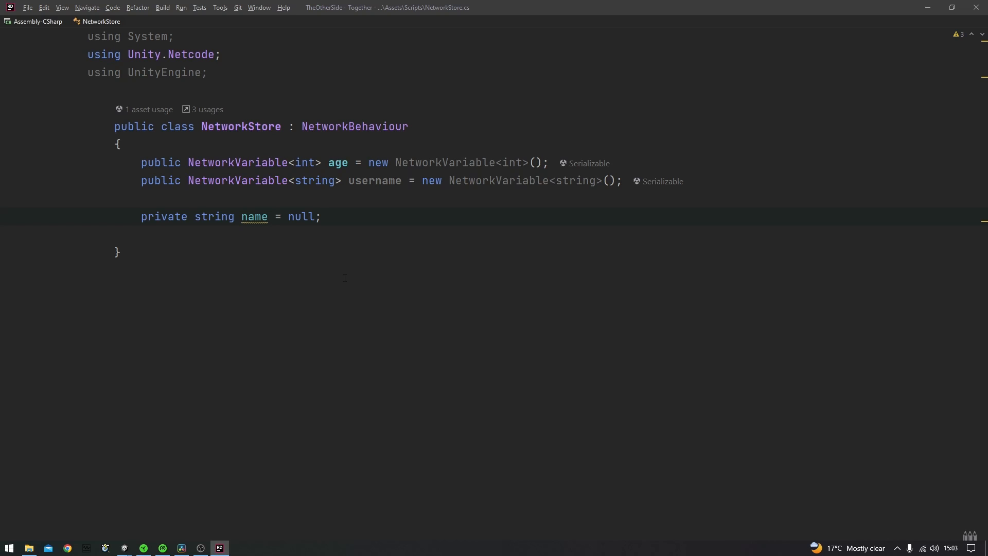
Add private int num = null beneath it to show the int conversion error.
key("Return")
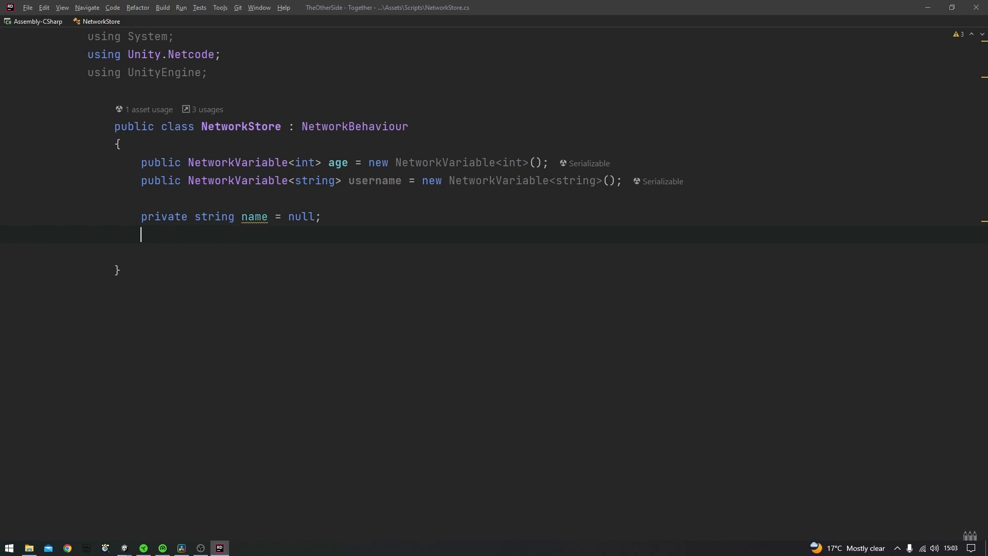
type("int num")
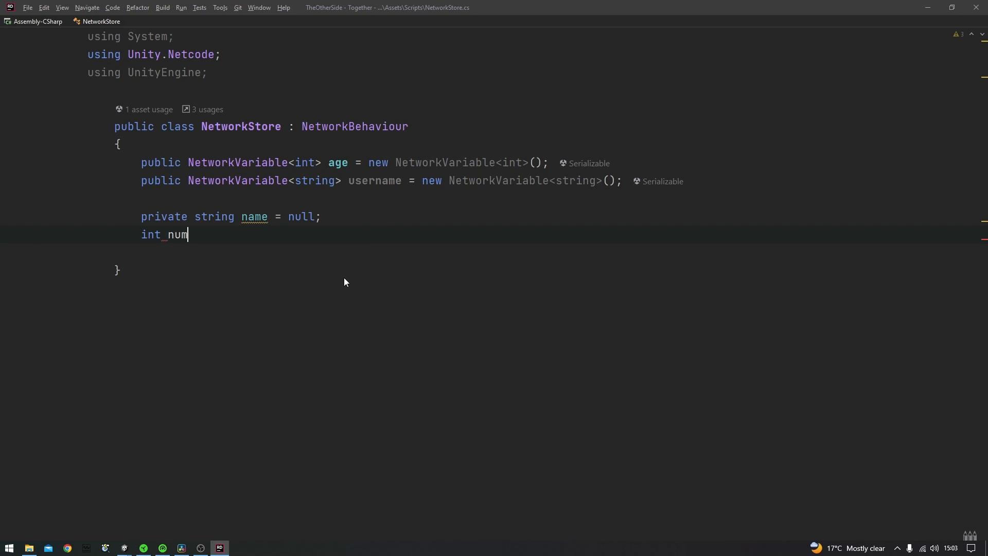
type("= null;")
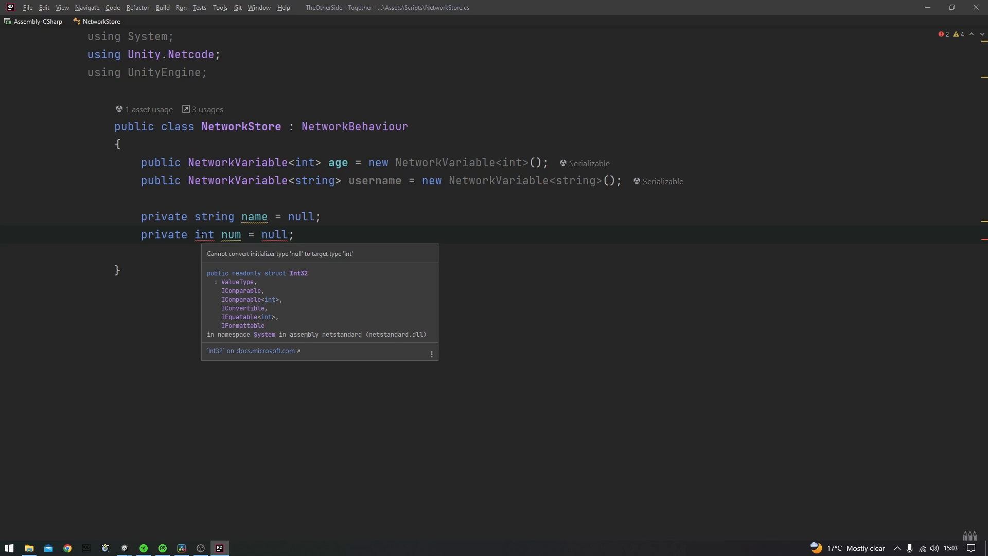
left_click(293, 234)
type("public string st;")
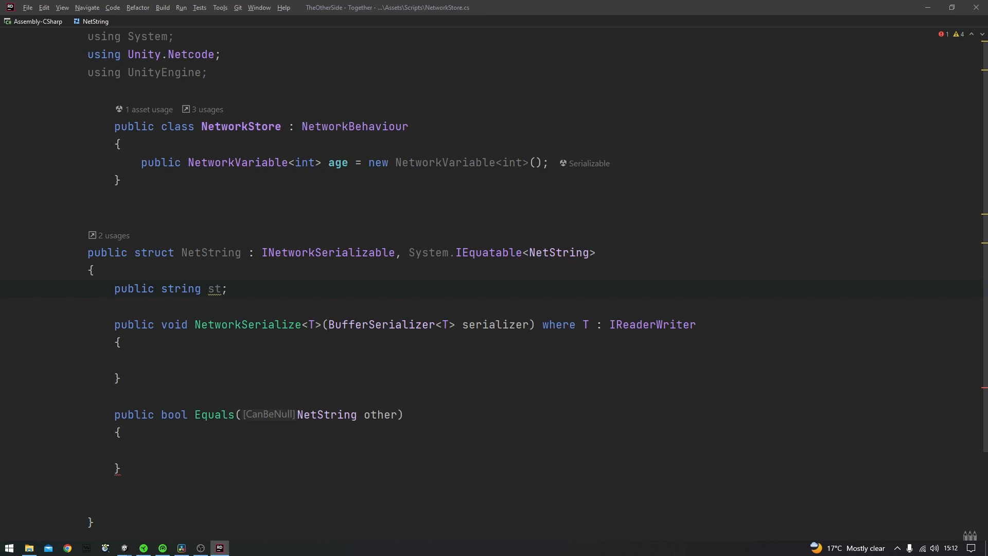
Implement NetString.Equals with String.Equals using CurrentCultureIgnoreCase, then move to NetworkSerialize.
left_click(141, 451)
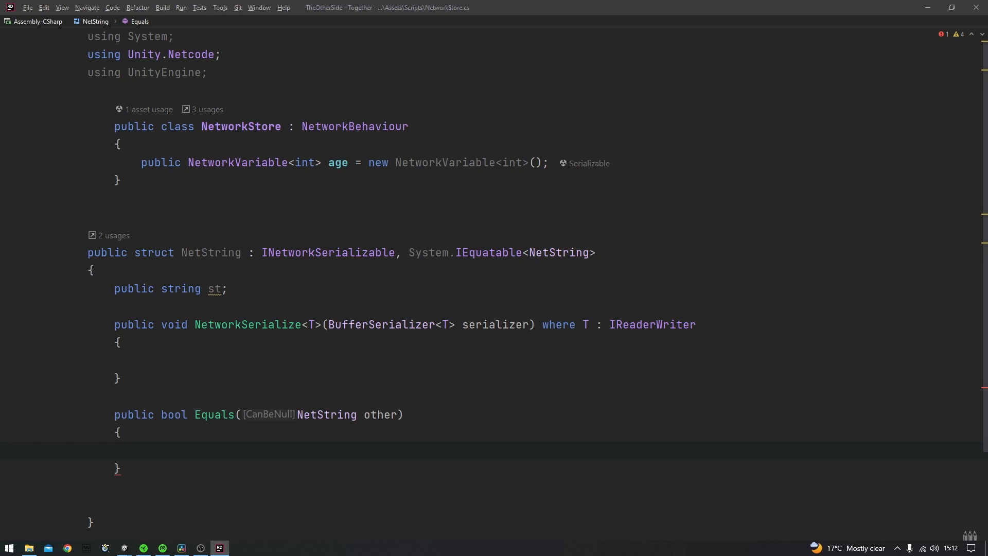
left_click(141, 450)
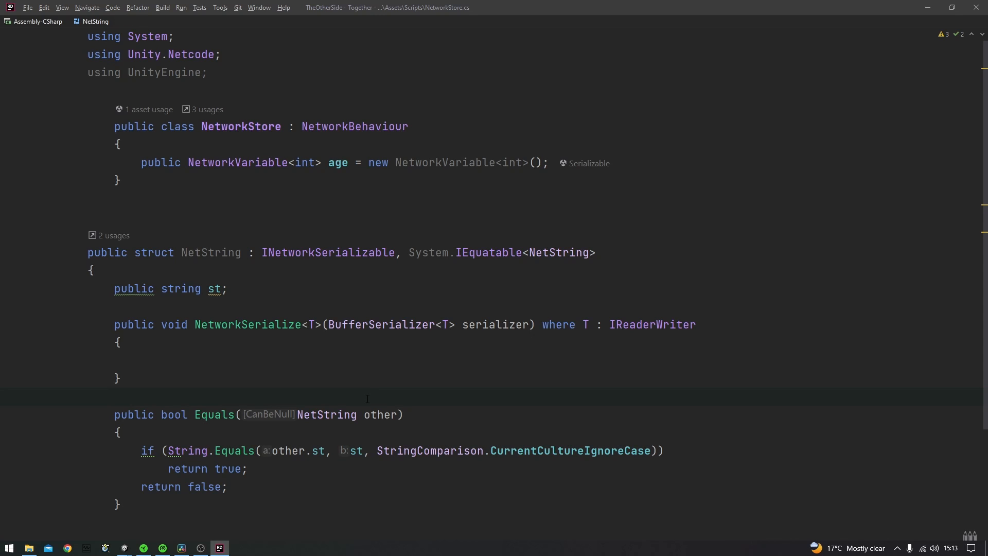
left_click(114, 397)
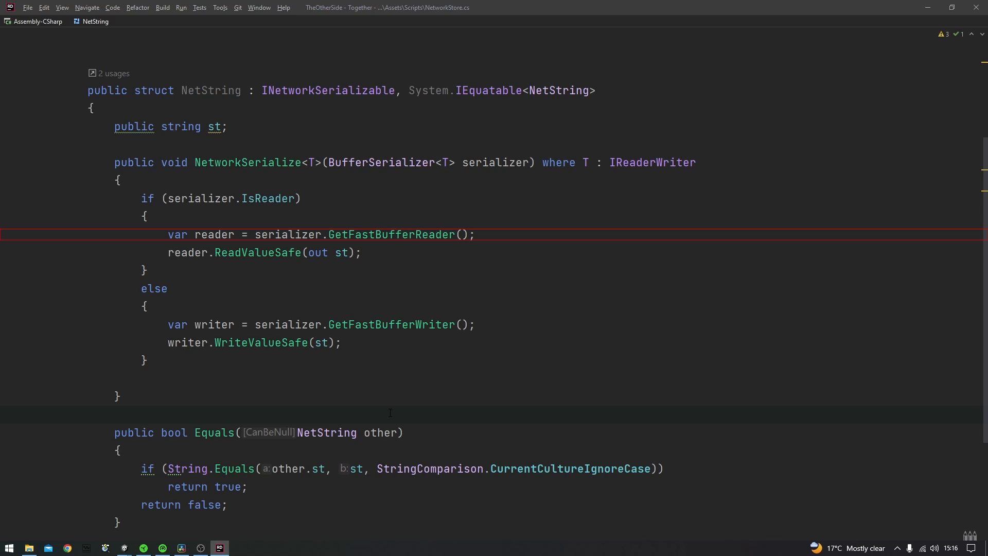
Fill NetworkSerialize with ReadValueSafe/WriteValueSafe and declare username as NetworkVariable<NetString> with st = "".
left_click(114, 415)
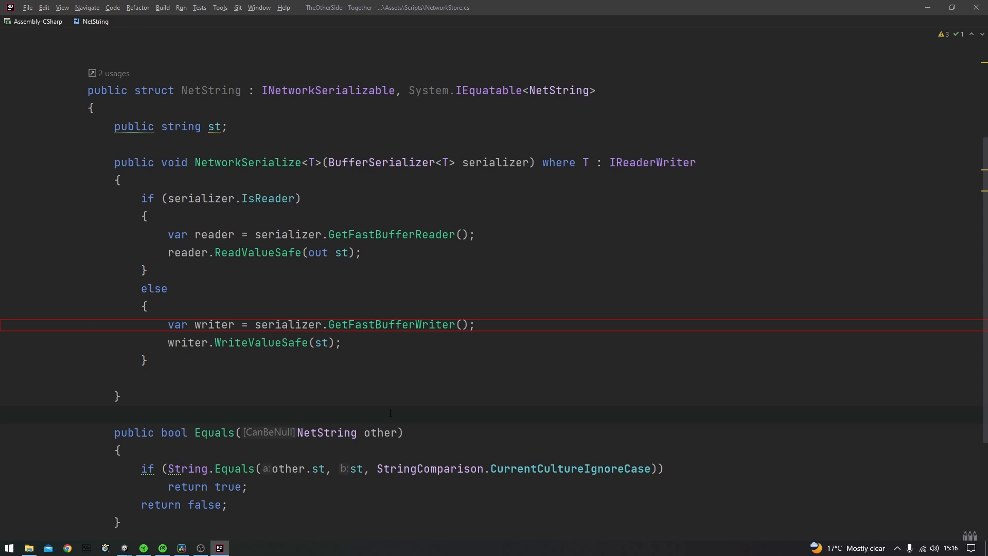
scroll("up", 3)
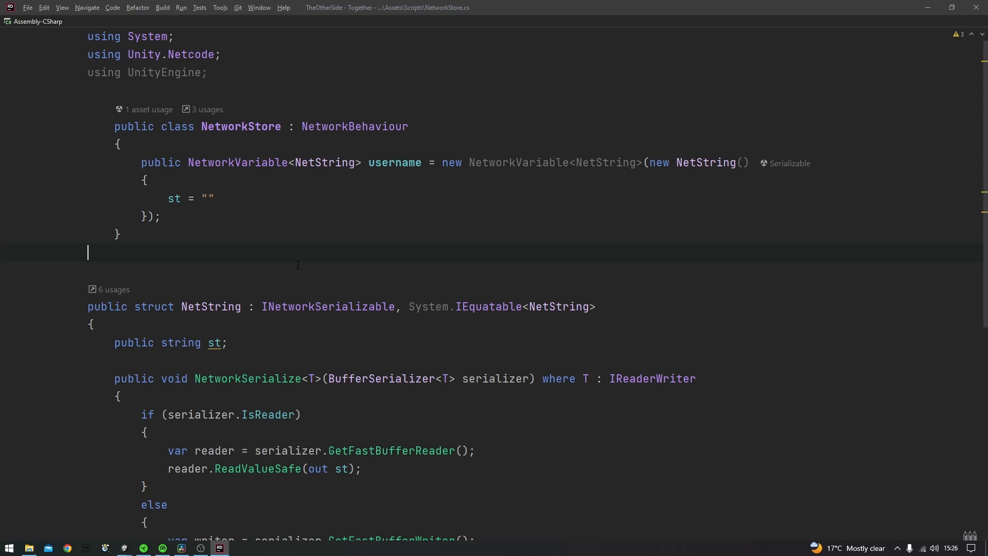
left_click(97, 20)
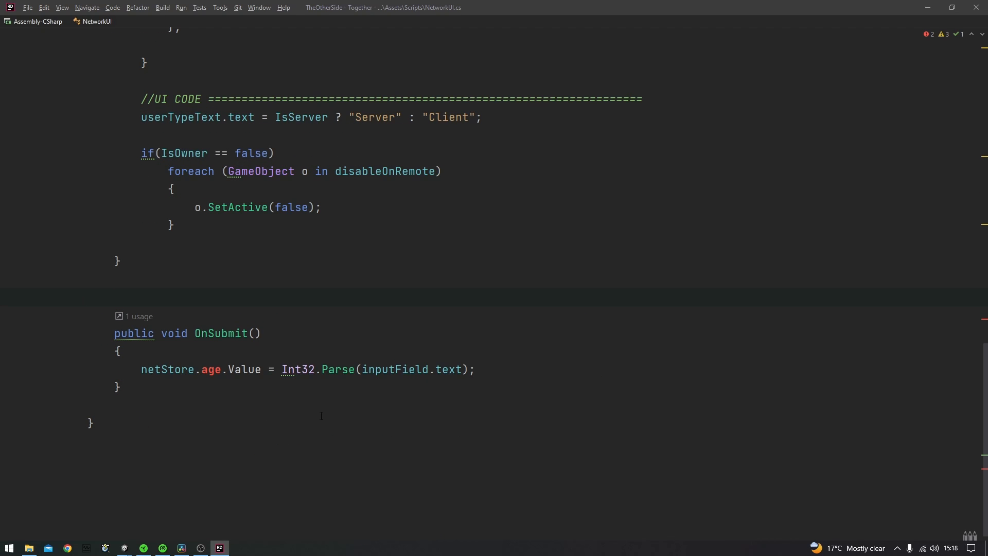
Assign netStore.username.Value = new NetString(){ st = inputField.text } in OnSubmit.
type("usernam")
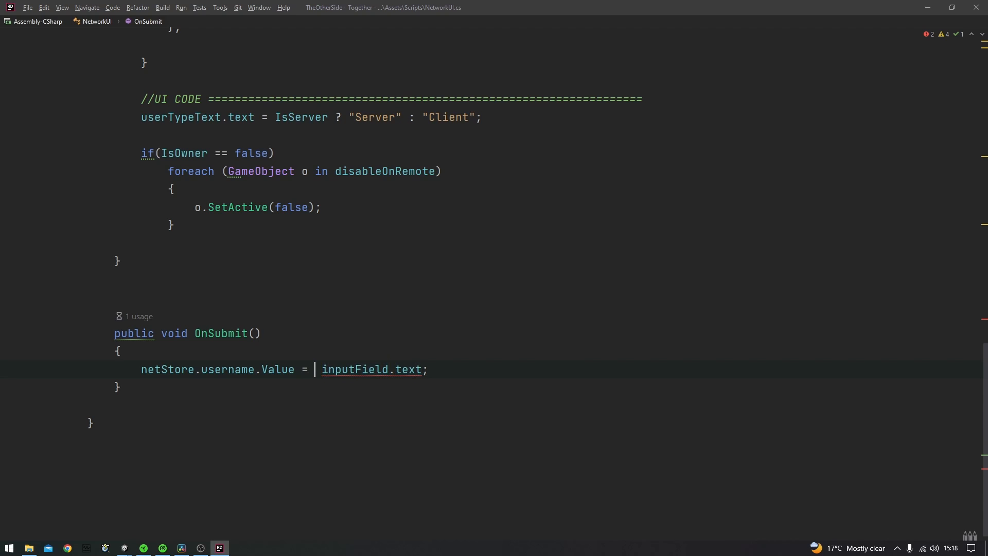
type("new NetString(){")
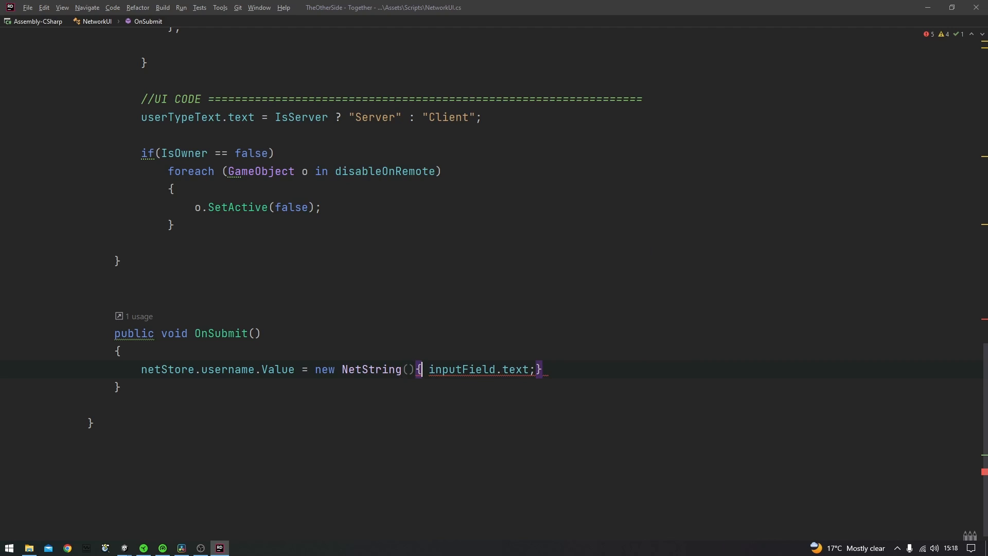
type("st =")
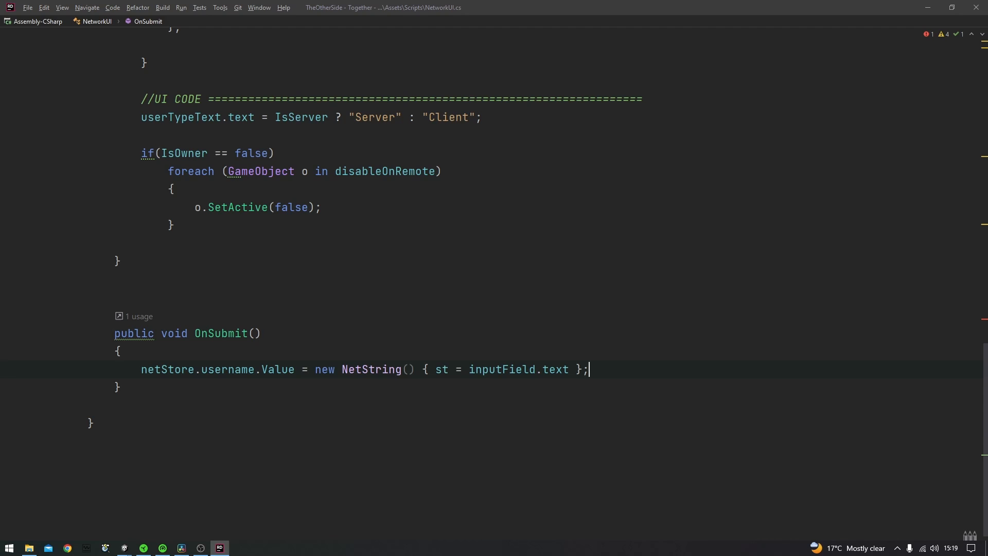
scroll("up", 3)
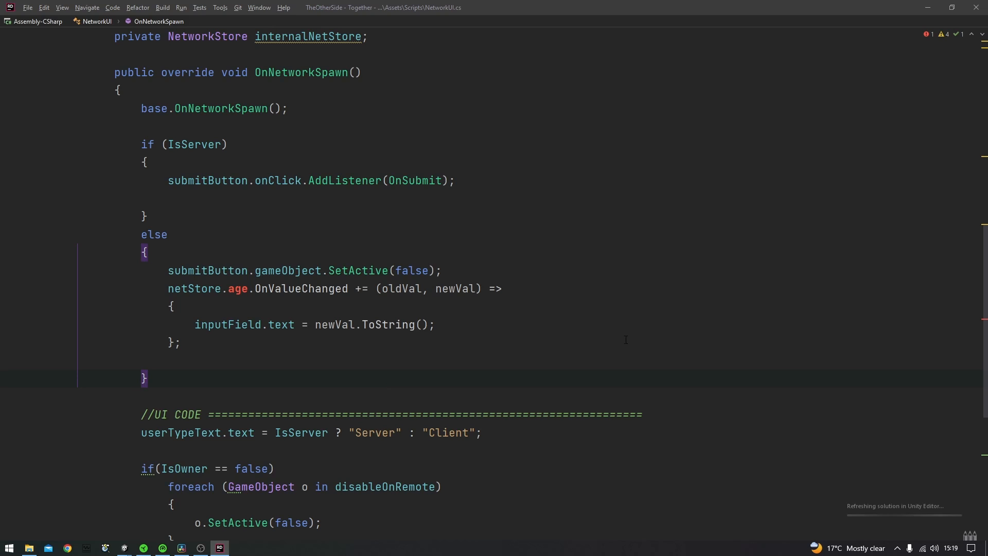
Replace 'age' with 'username' in the client's netStore OnValueChanged listener.
double_click(238, 288)
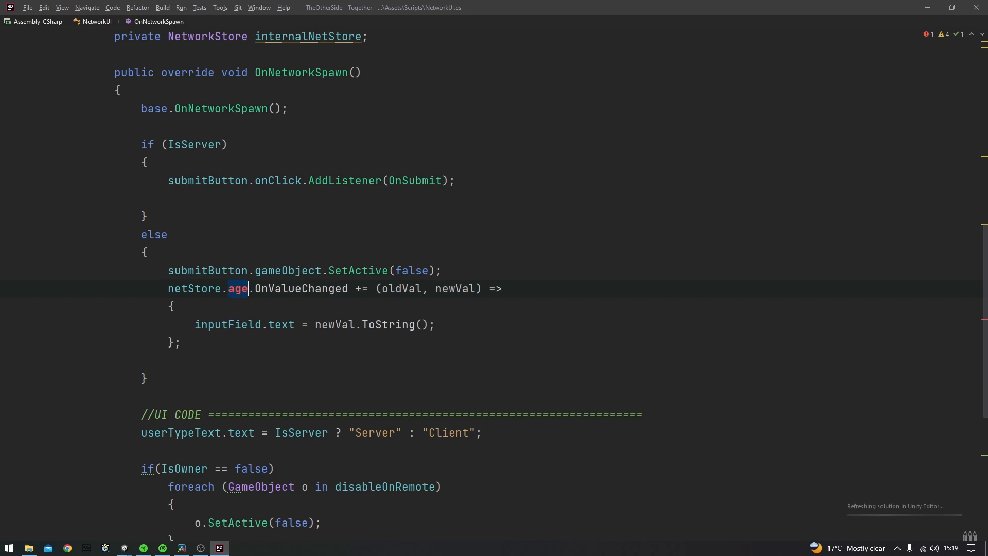
type("username")
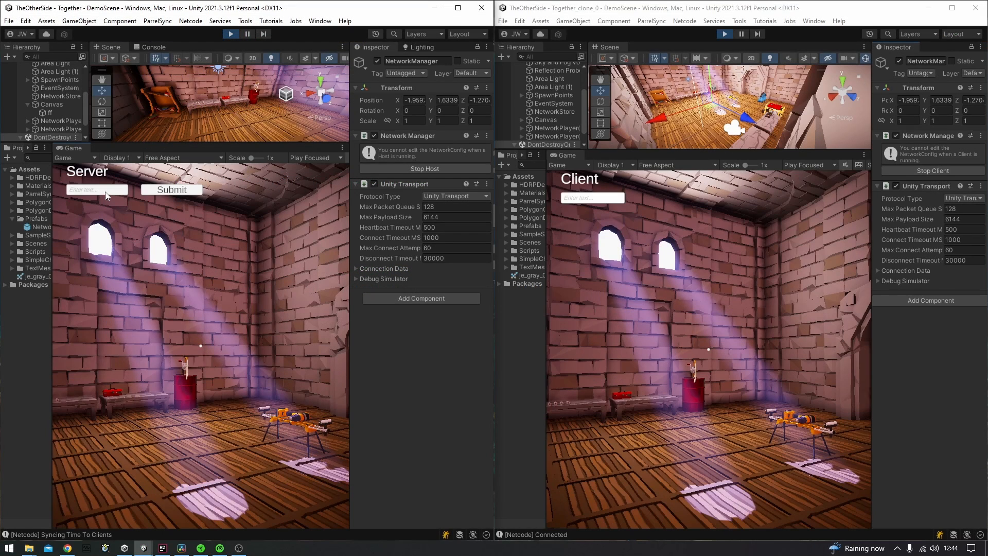
Enter the name 'alyss' in the server's username input field.
type("a")
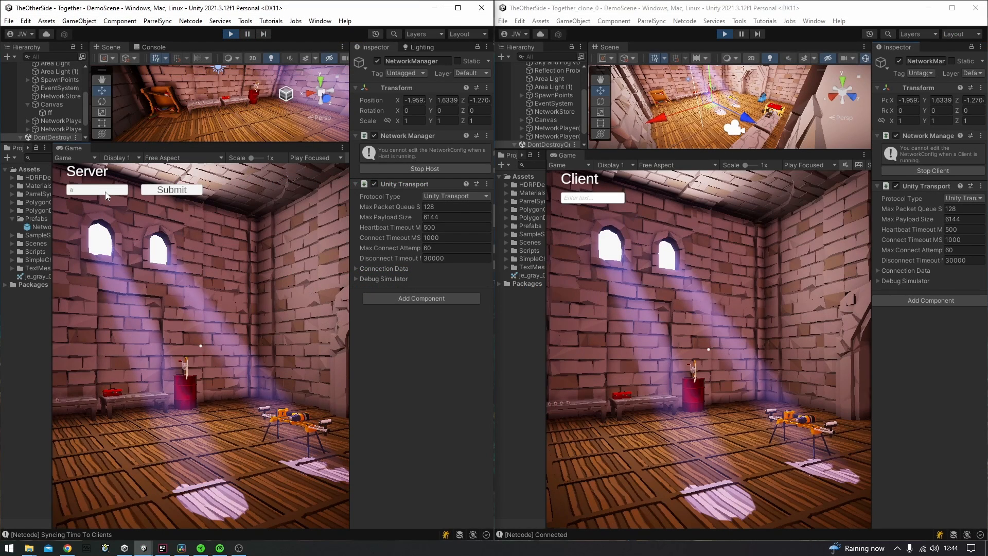
type("lyss")
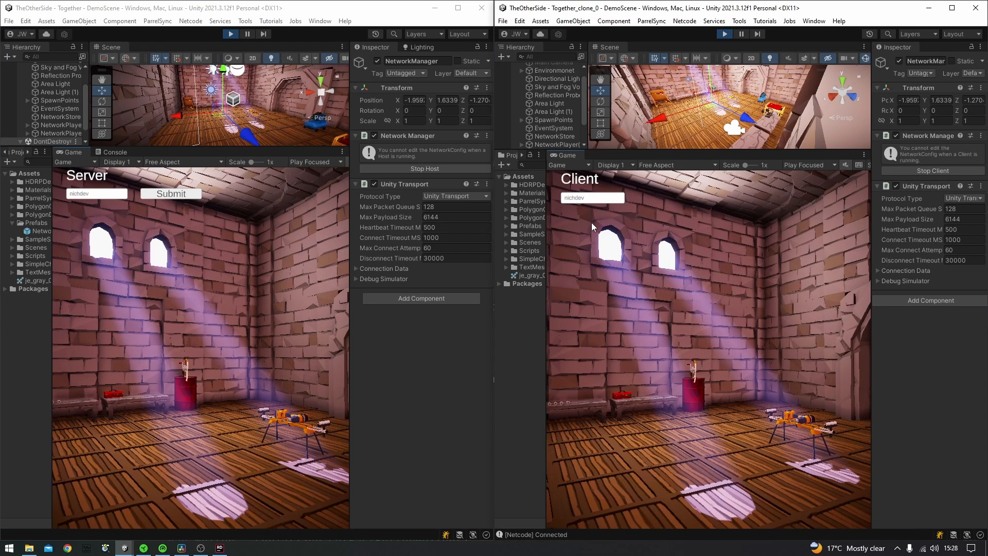
mouse_move(603, 227)
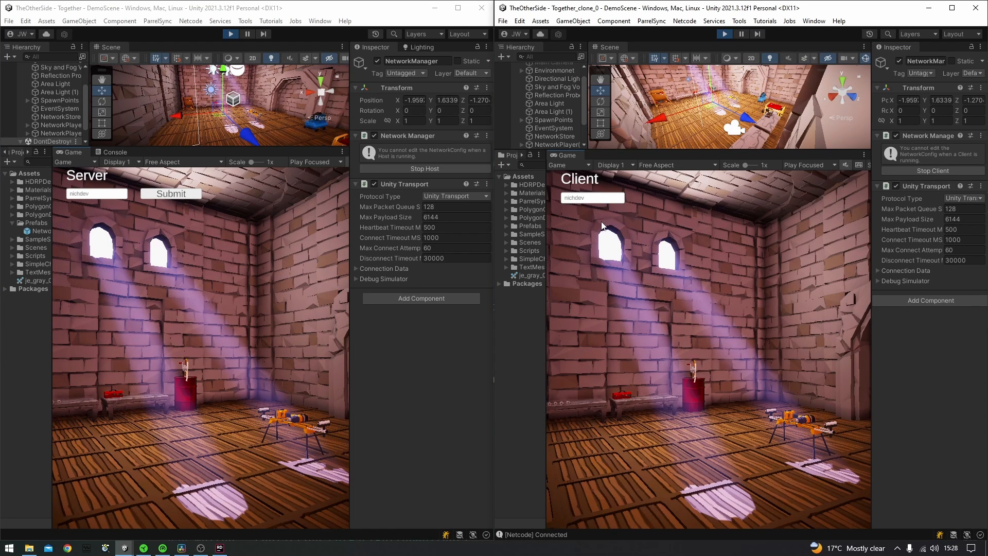